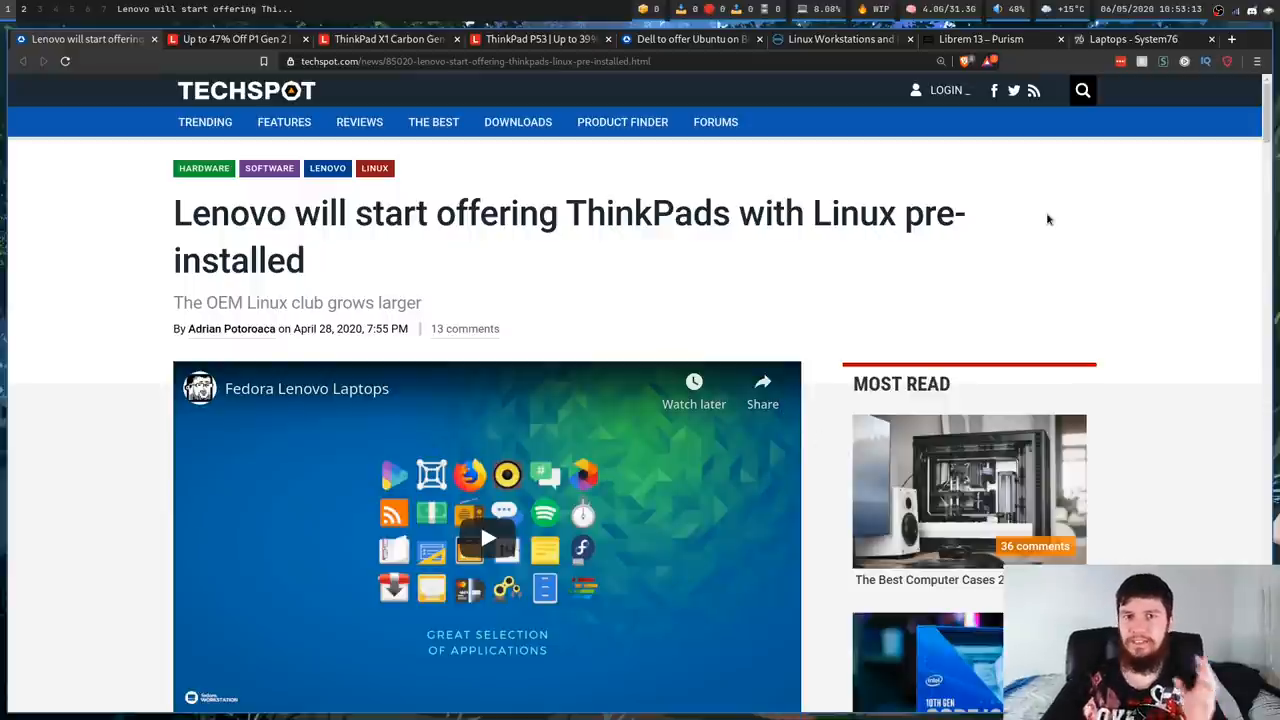
mouse_move(980, 228)
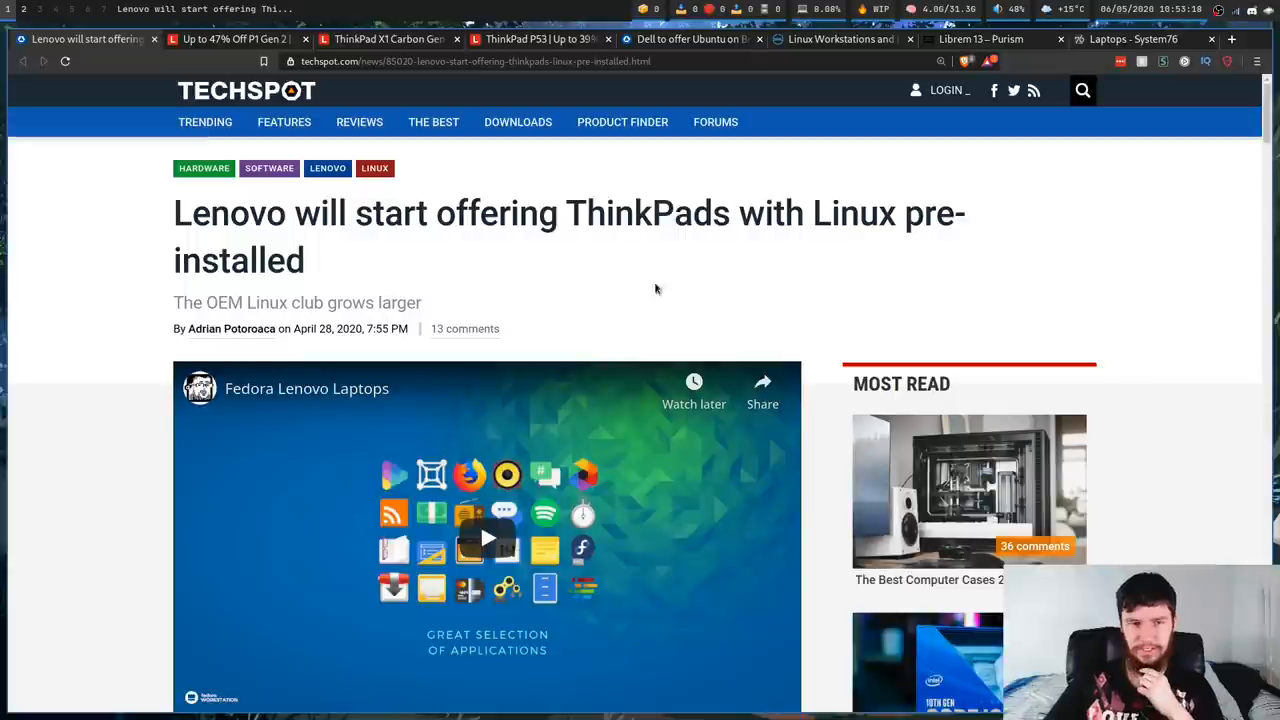
Scroll through the ThinkPad X1 Carbon Gen 8 page showing its $2,279 starting price
scroll(down, 3)
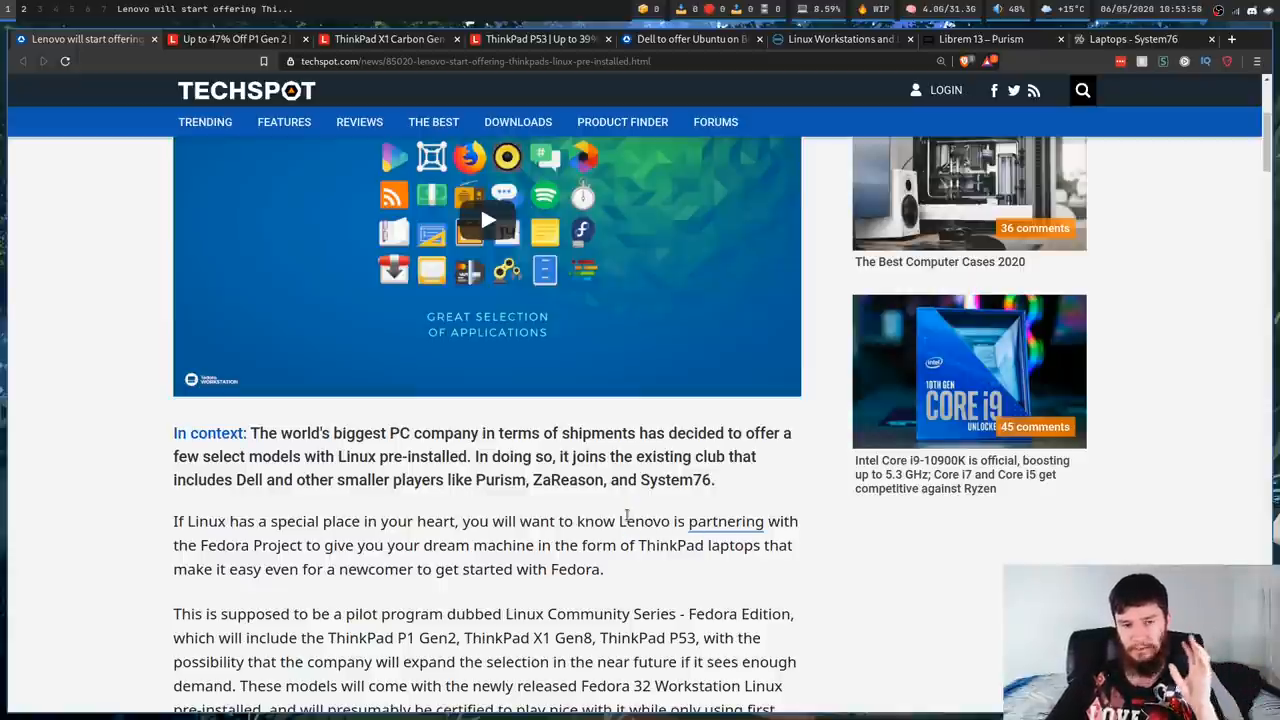
drag(388, 544, 566, 544)
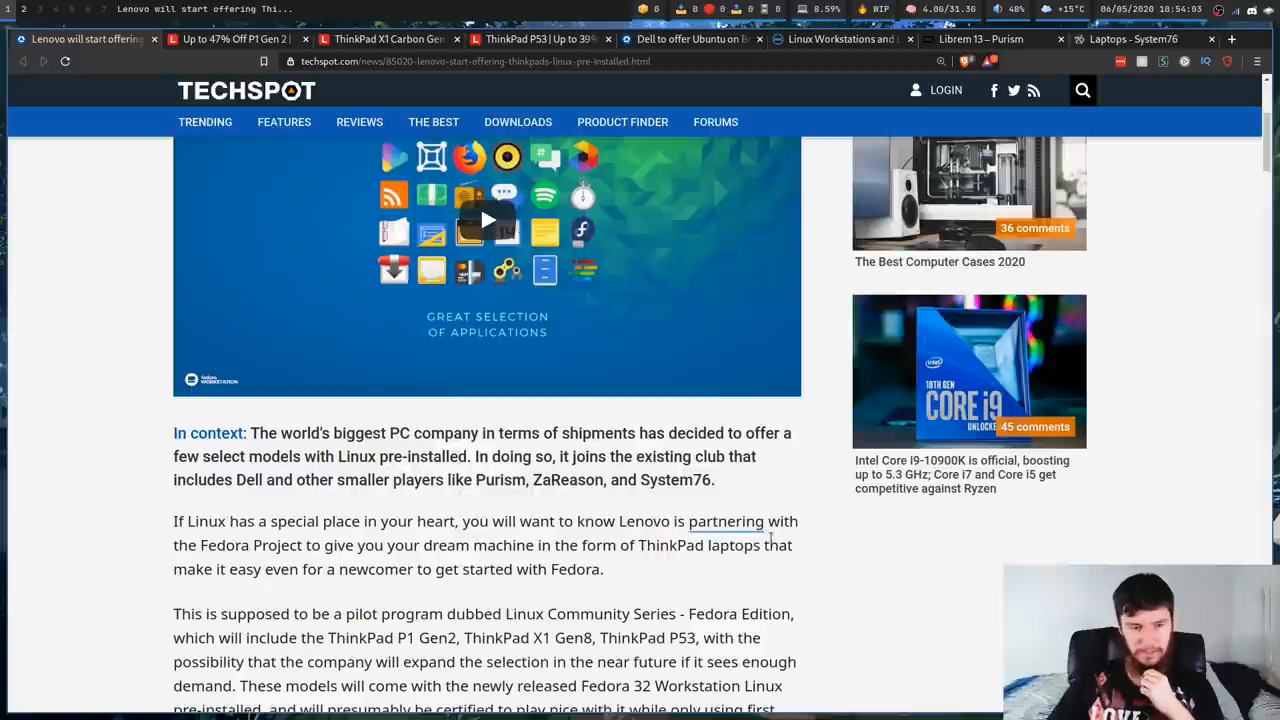
scroll(down, 3)
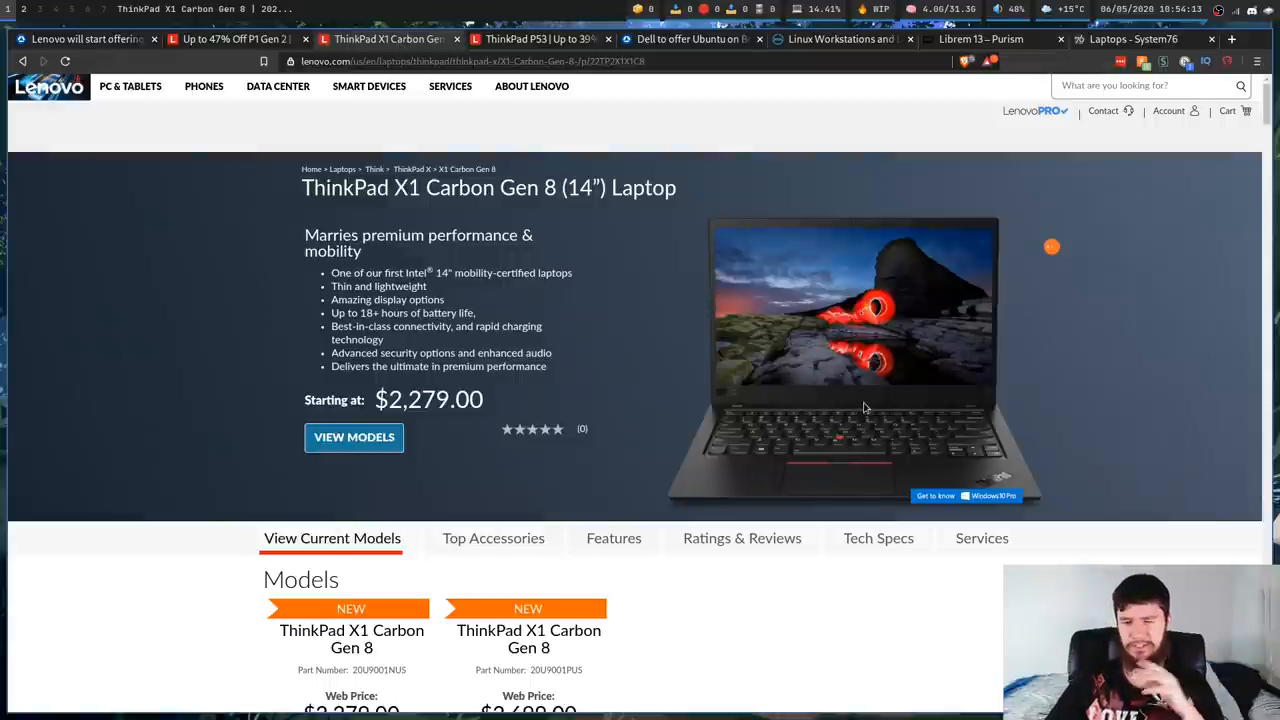
mouse_move(792, 316)
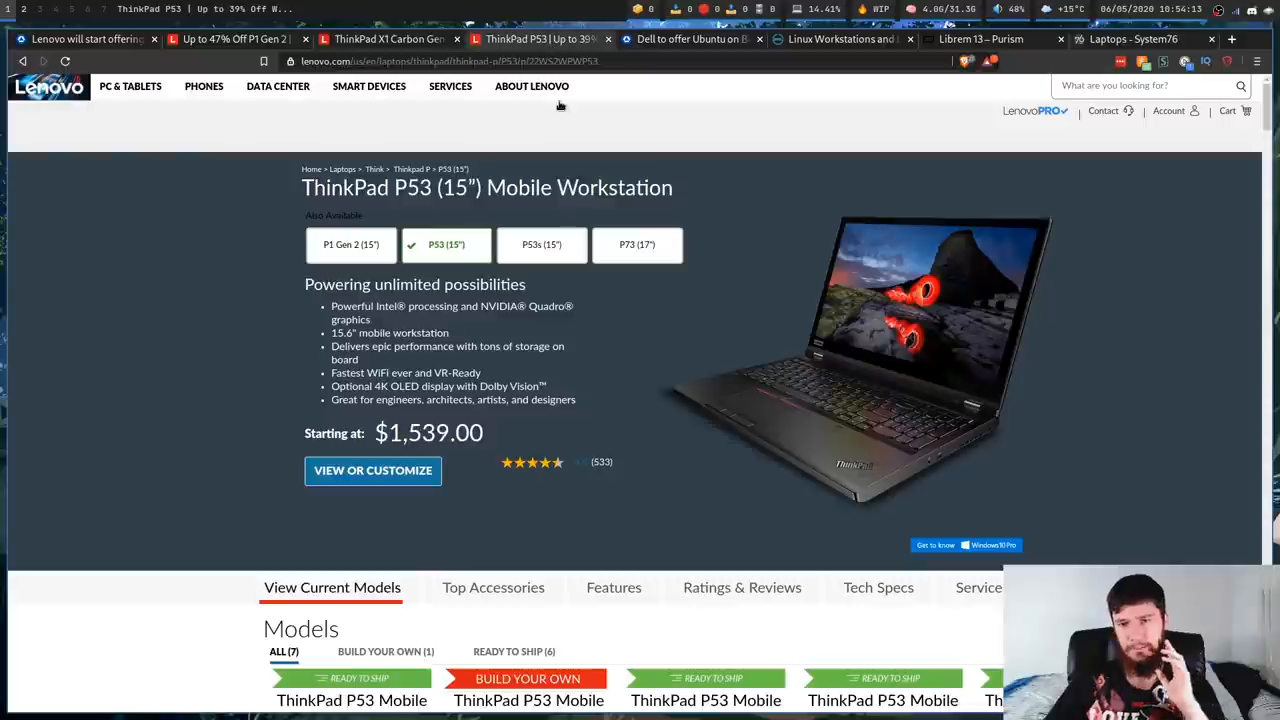
mouse_move(568, 136)
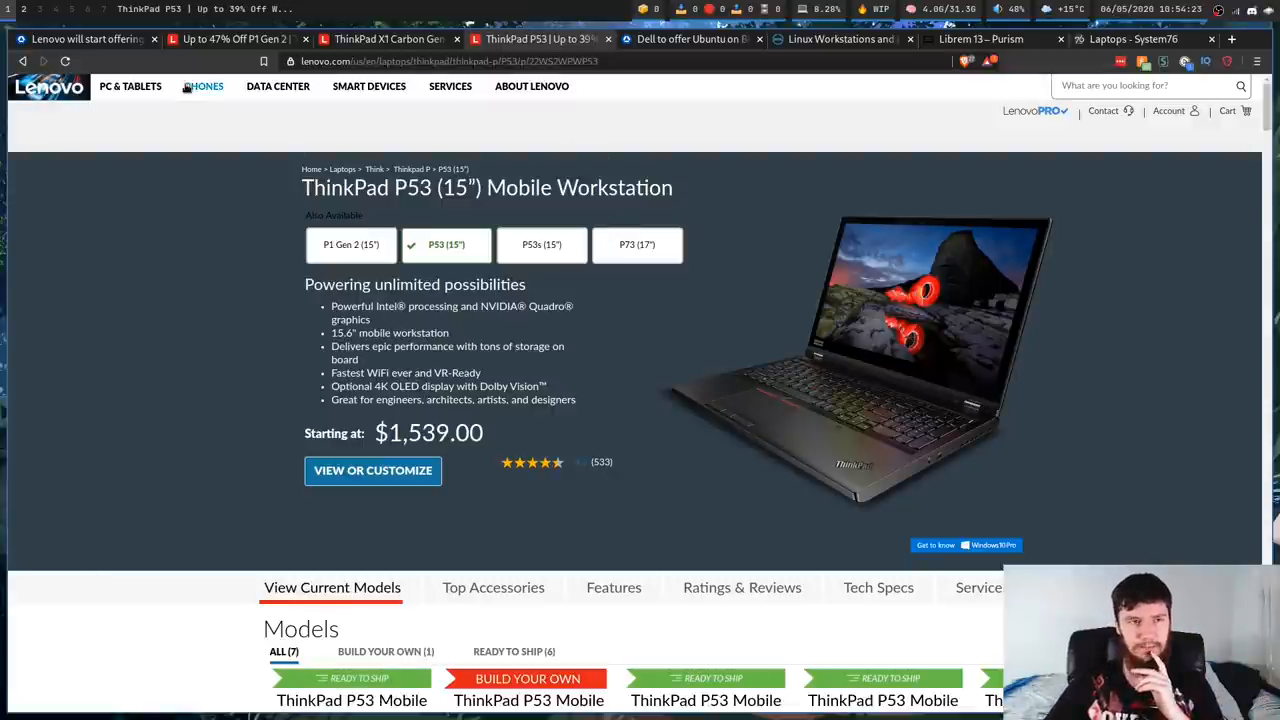
Return to the TechSpot ThinkPad article and read down to the Fedora pilot and Nvidia drivers paragraphs
click(84, 40)
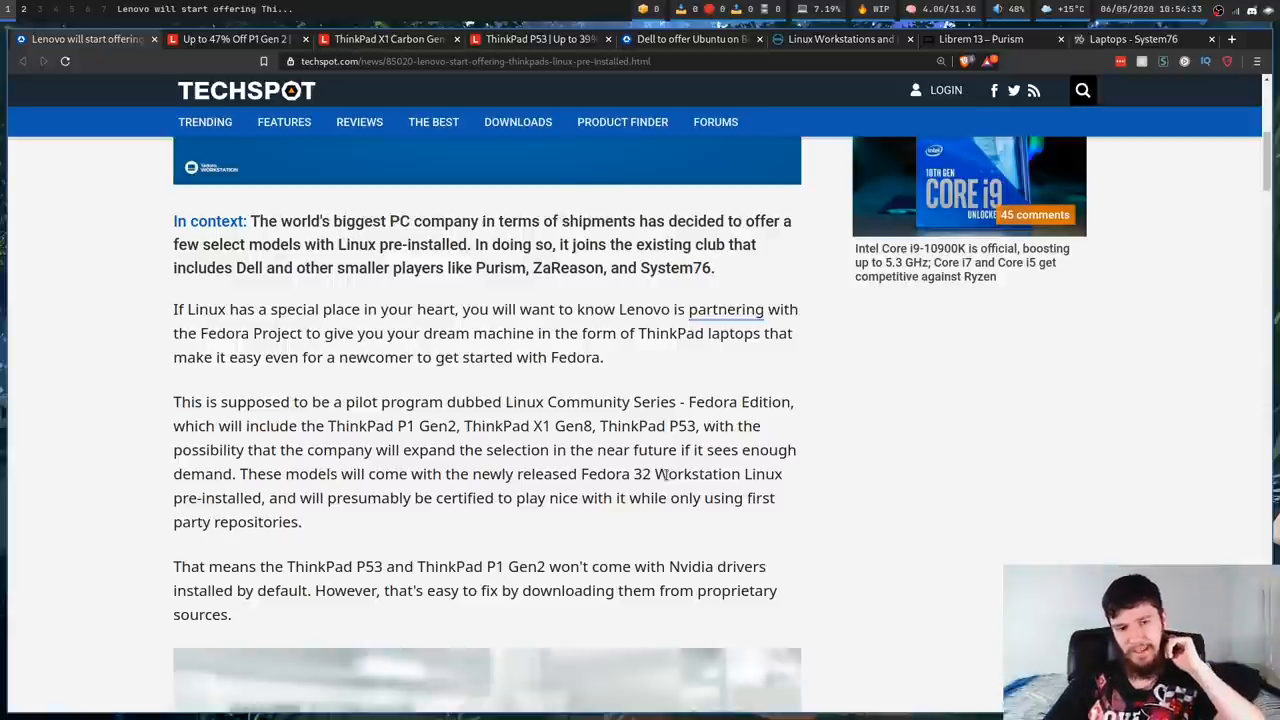
mouse_move(880, 488)
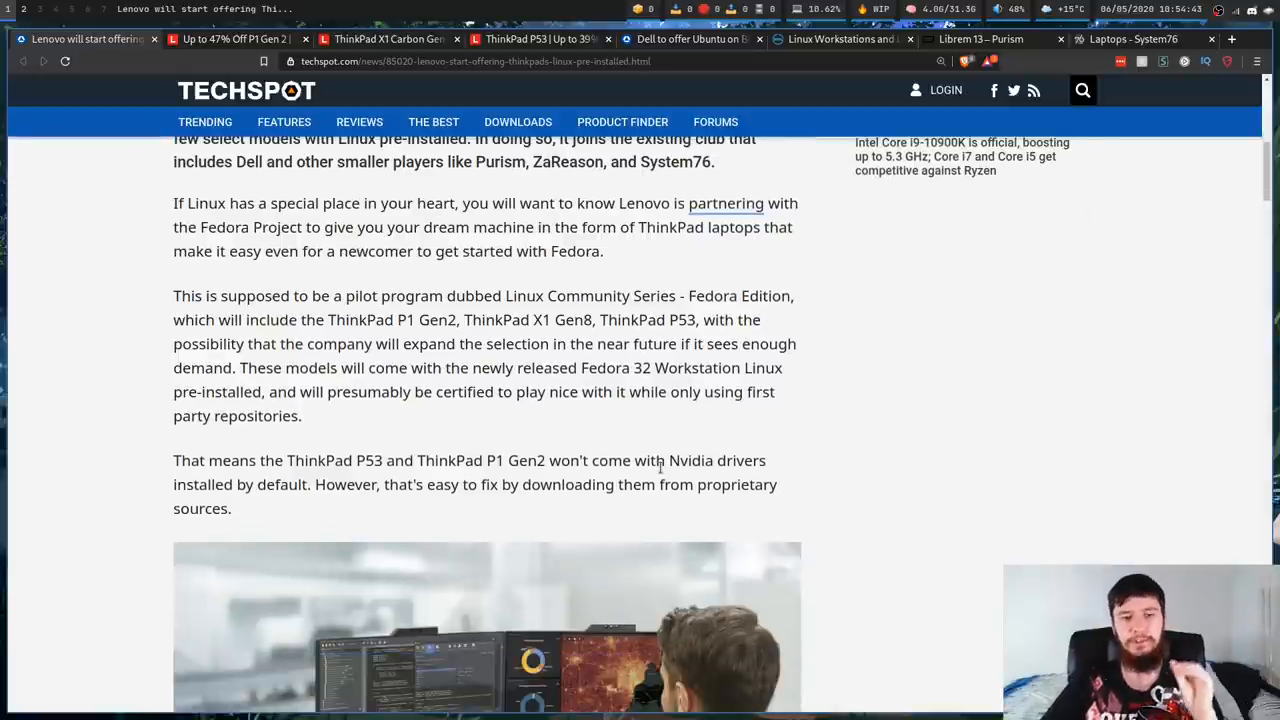
double_click(552, 484)
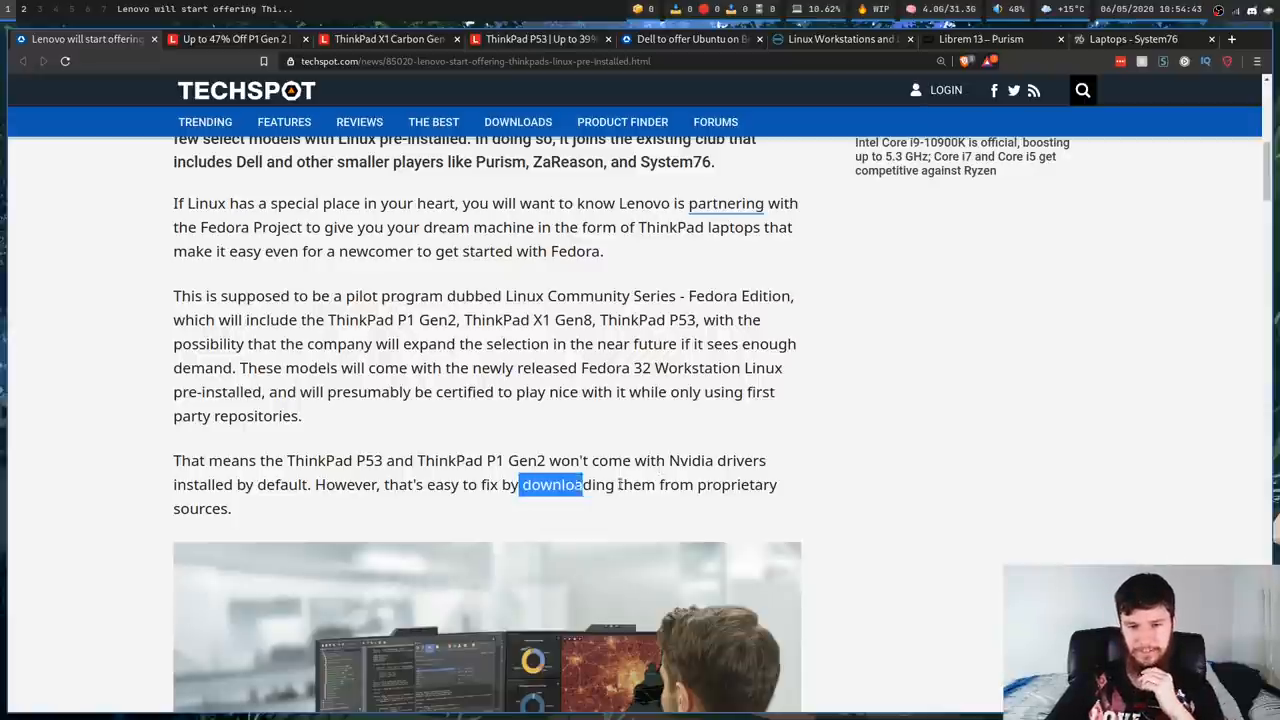
click(700, 460)
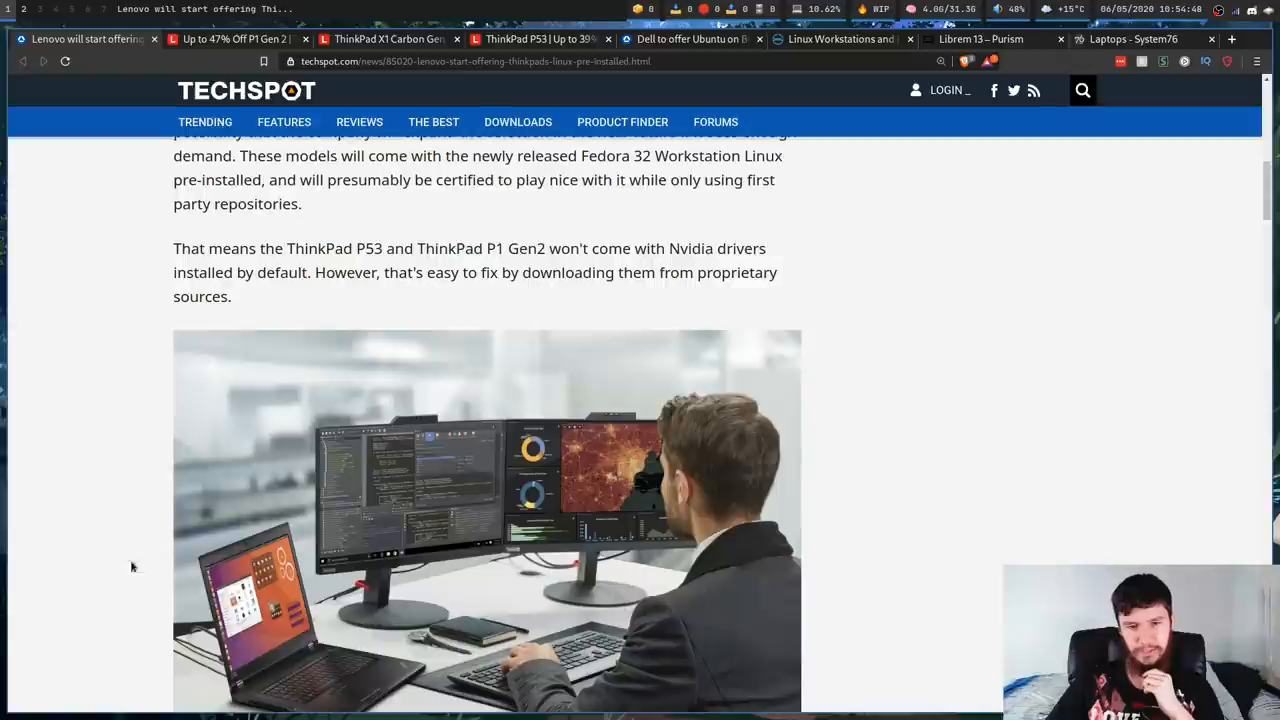
scroll(down, 3)
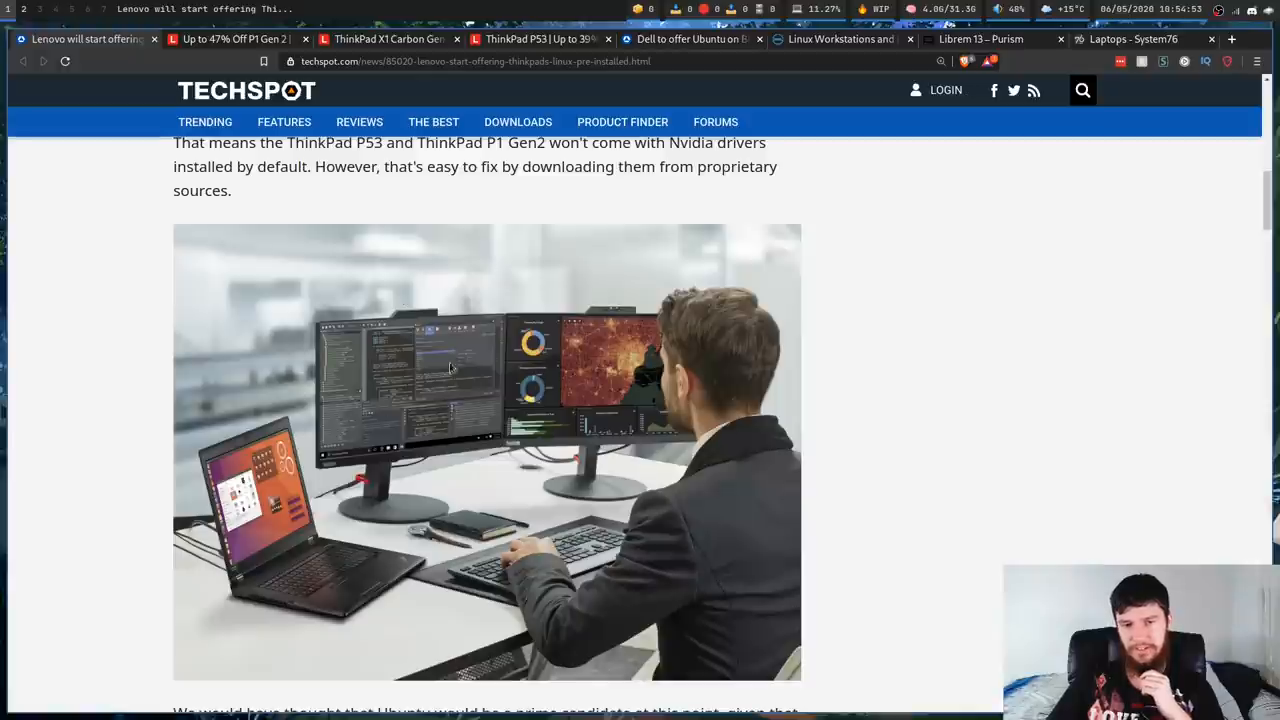
mouse_move(258, 578)
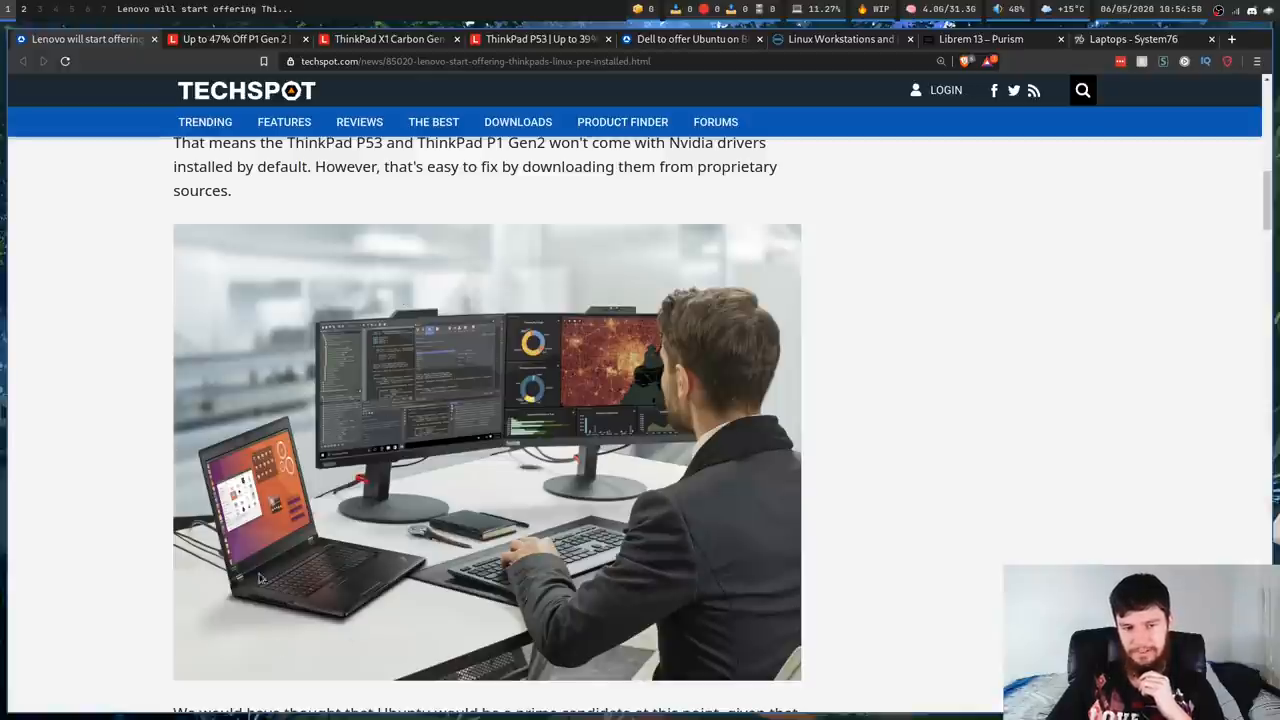
mouse_move(196, 488)
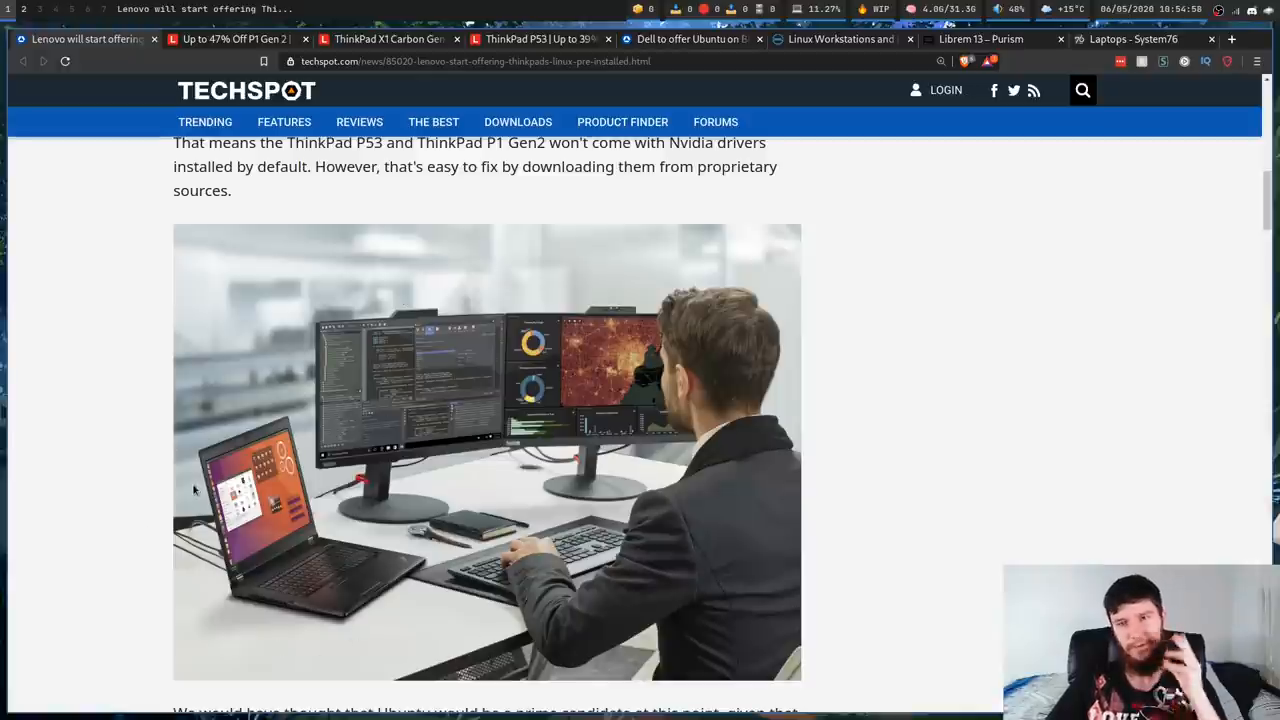
scroll(down, 3)
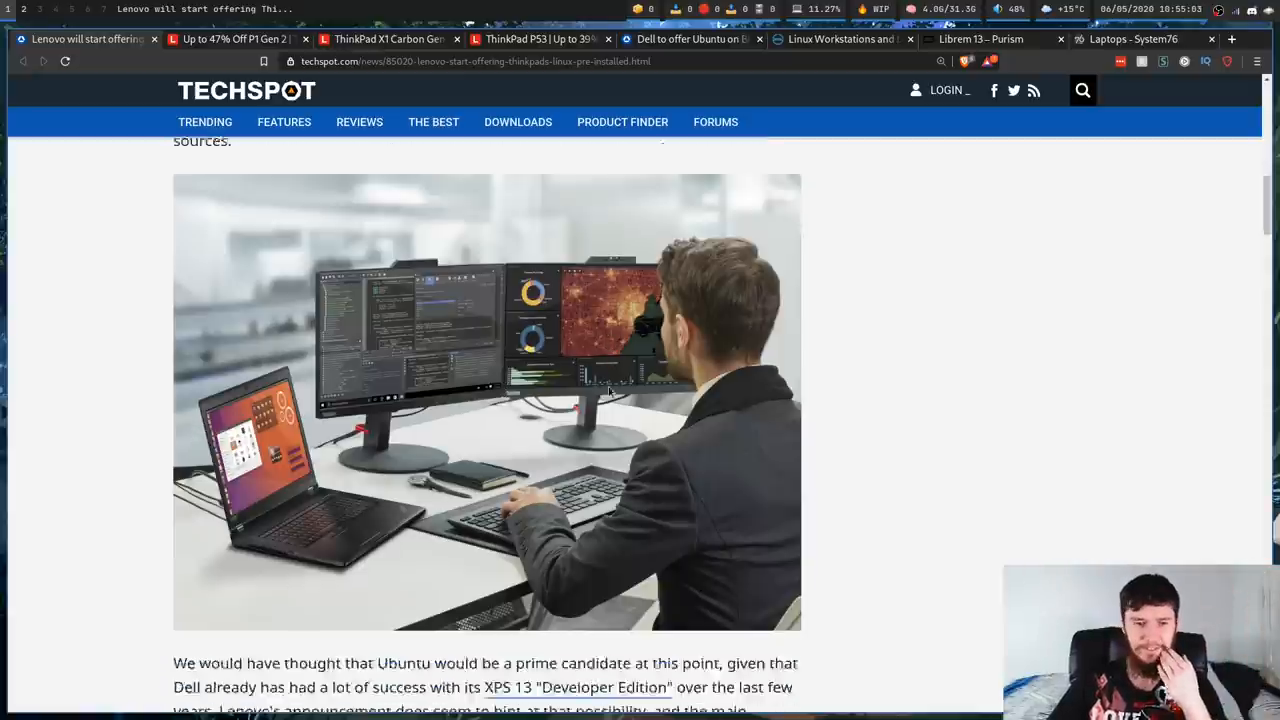
Switch to the TechSpot article on Dell offering Ubuntu on the Broadwell XPS 13
scroll(down, 3)
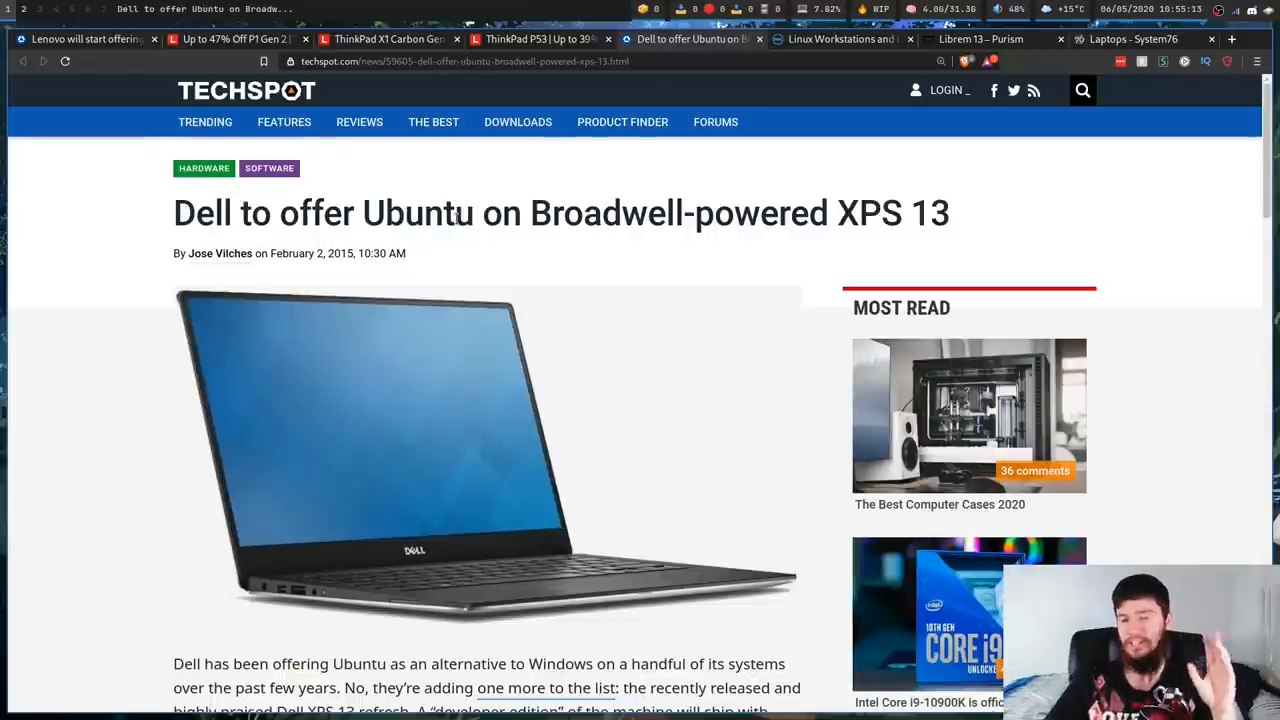
double_click(608, 212)
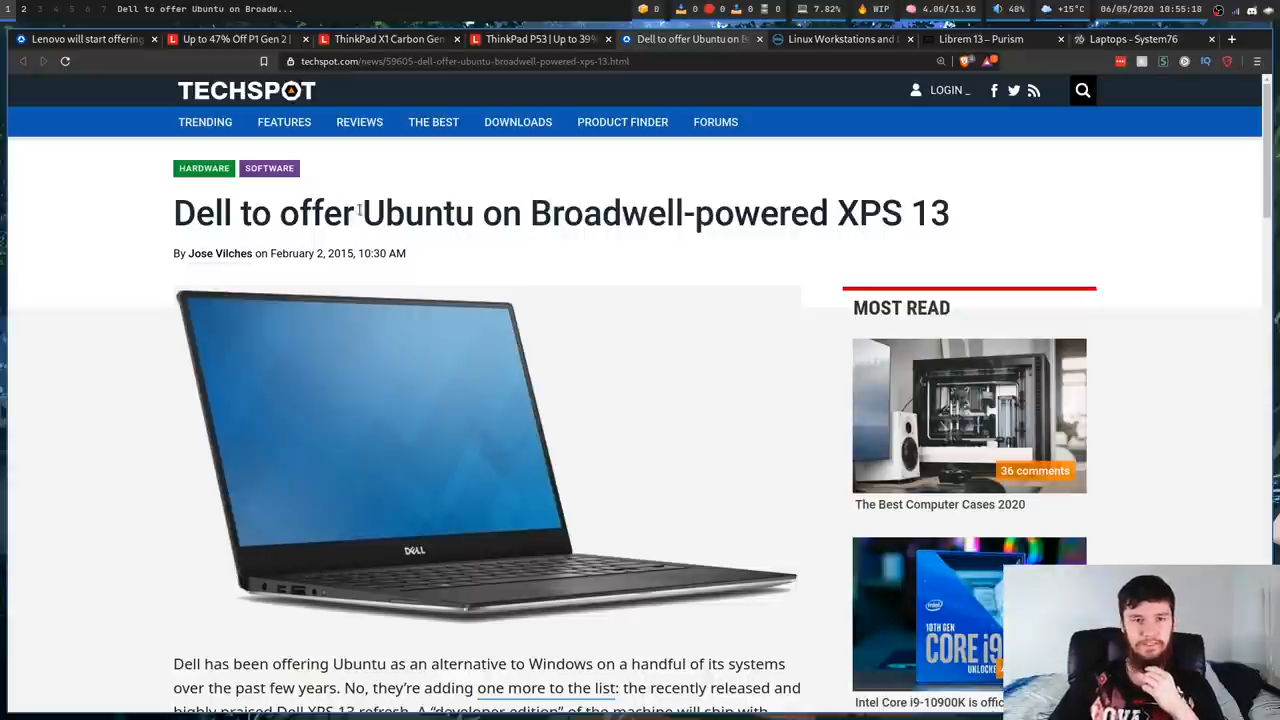
mouse_move(840, 40)
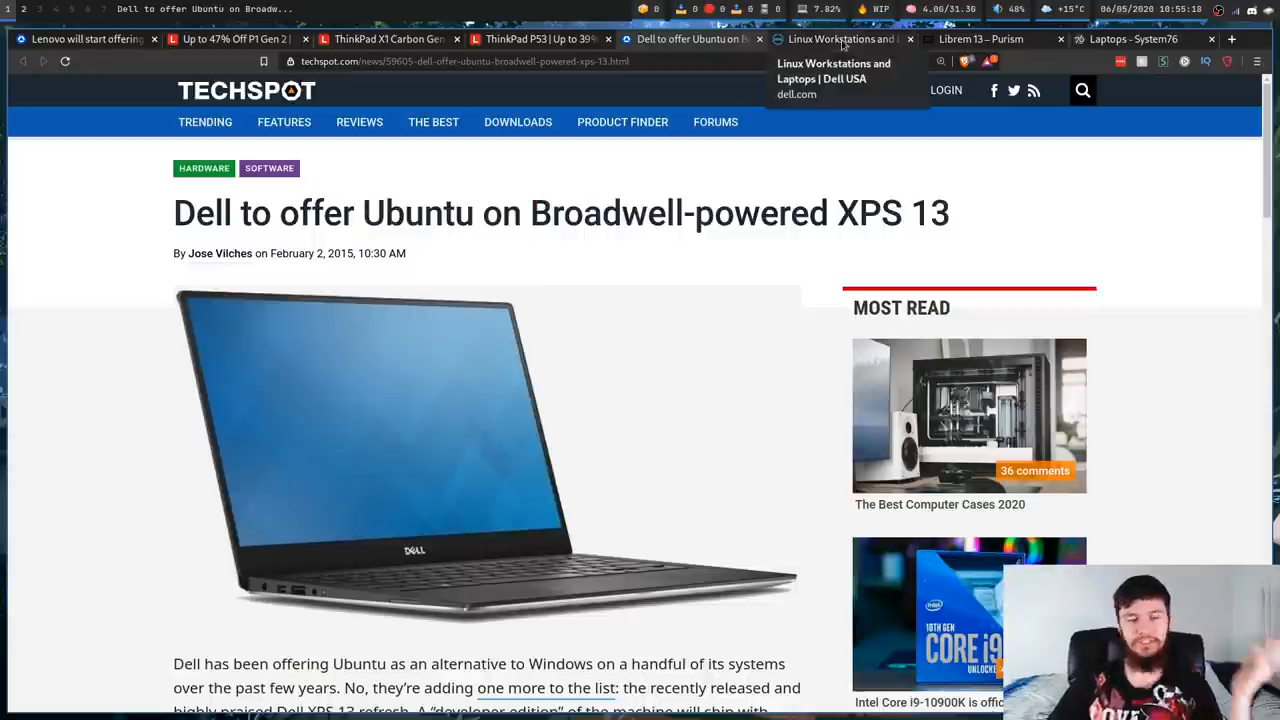
Bring up Dell's Linux workstations page and show the Precision tower workstations with Ubuntu
click(840, 40)
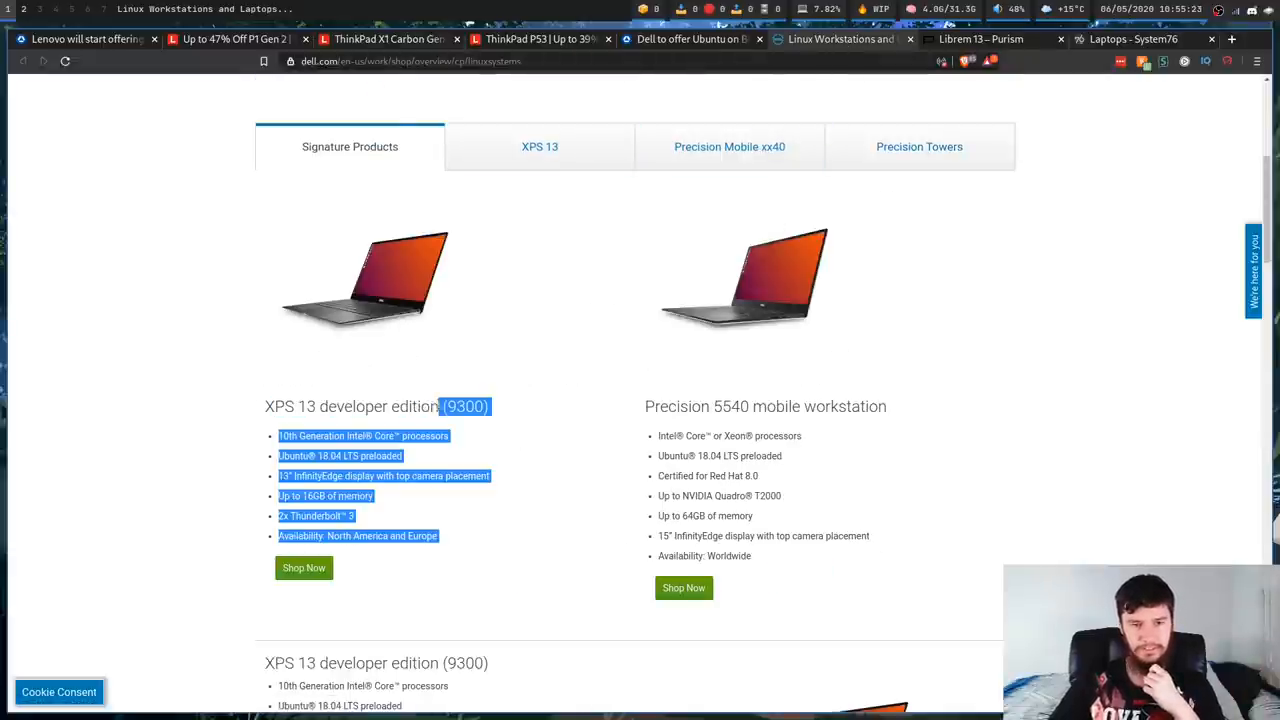
click(492, 406)
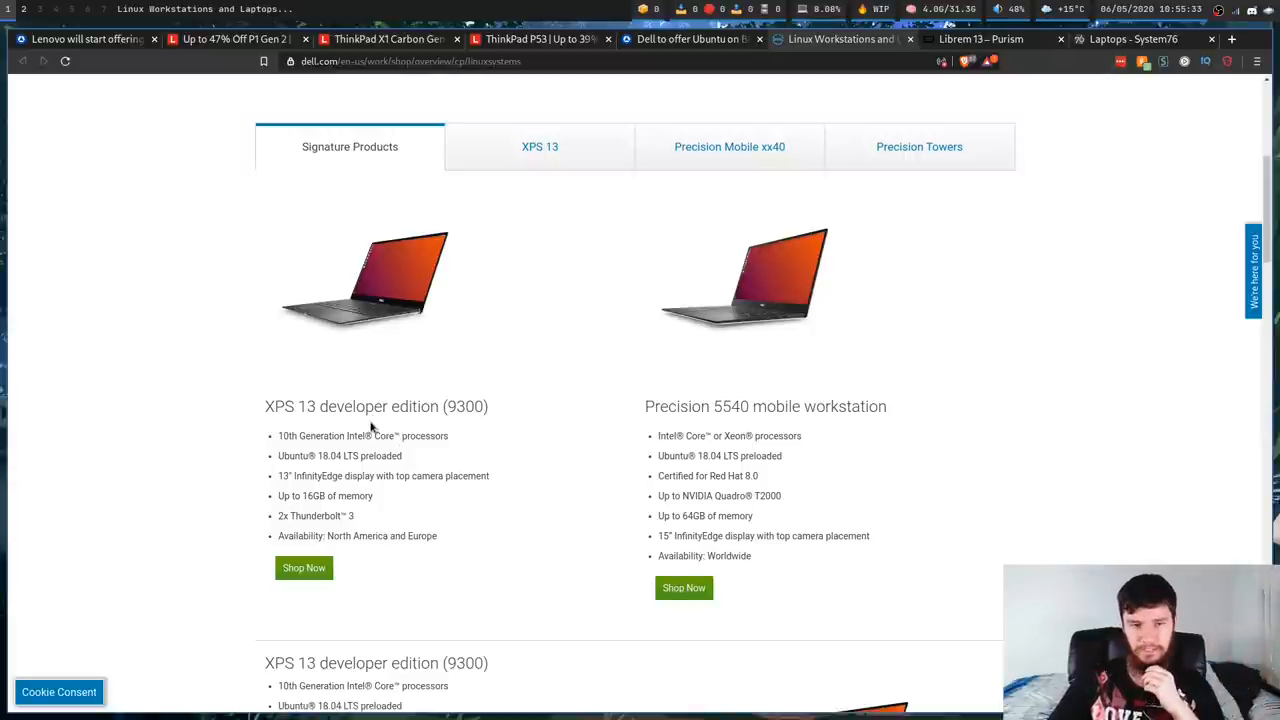
click(920, 146)
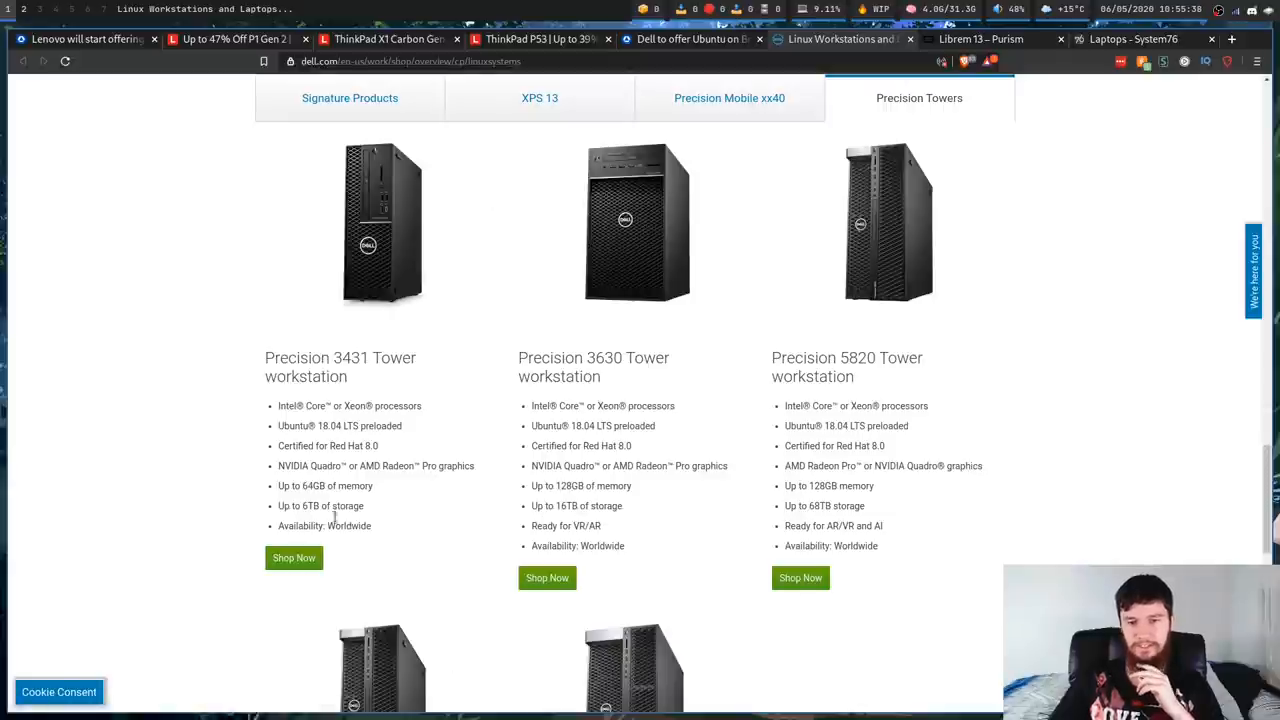
mouse_move(740, 612)
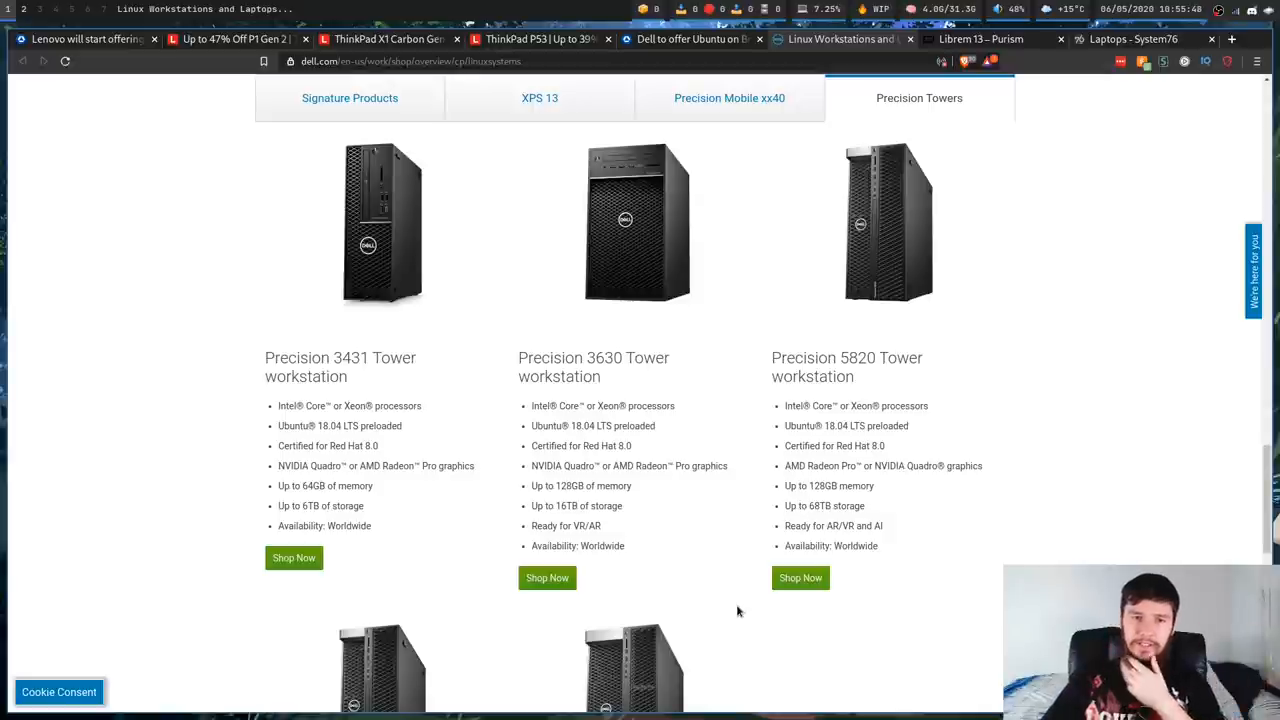
Flip between the Dell XPS 13 article and the TechSpot ThinkPad article, ending on the ThinkPad article
click(540, 98)
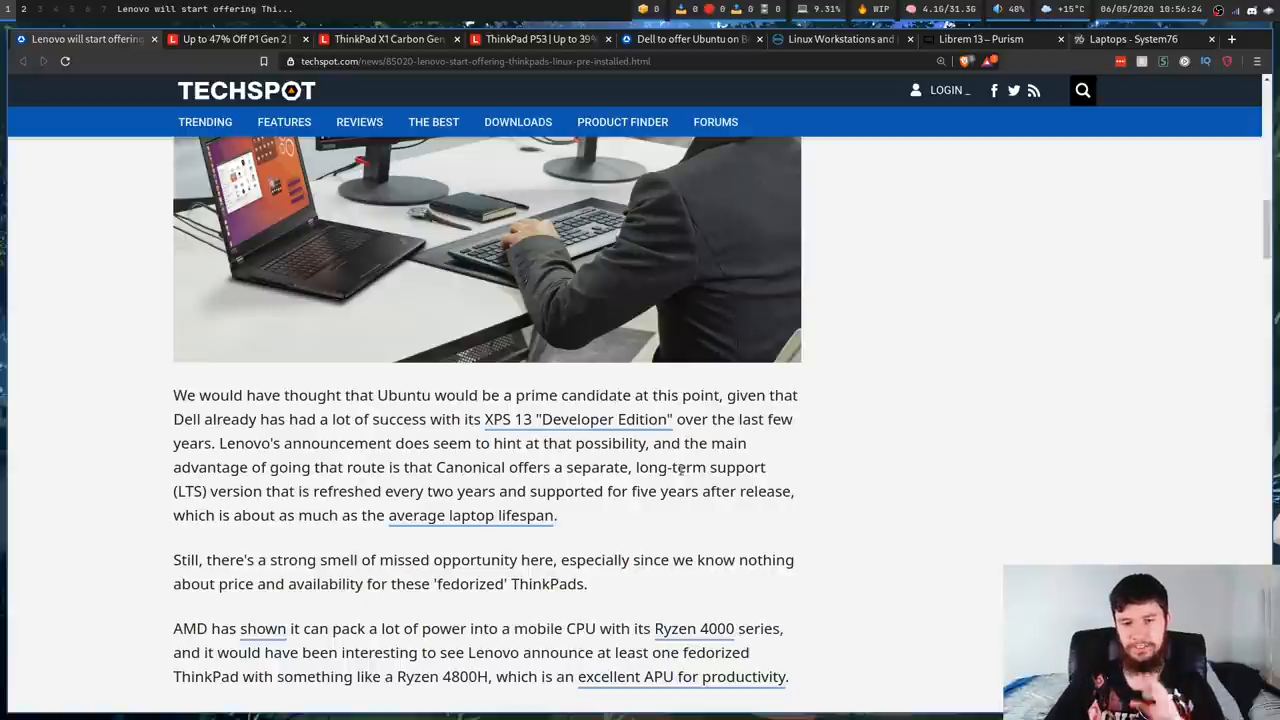
click(684, 40)
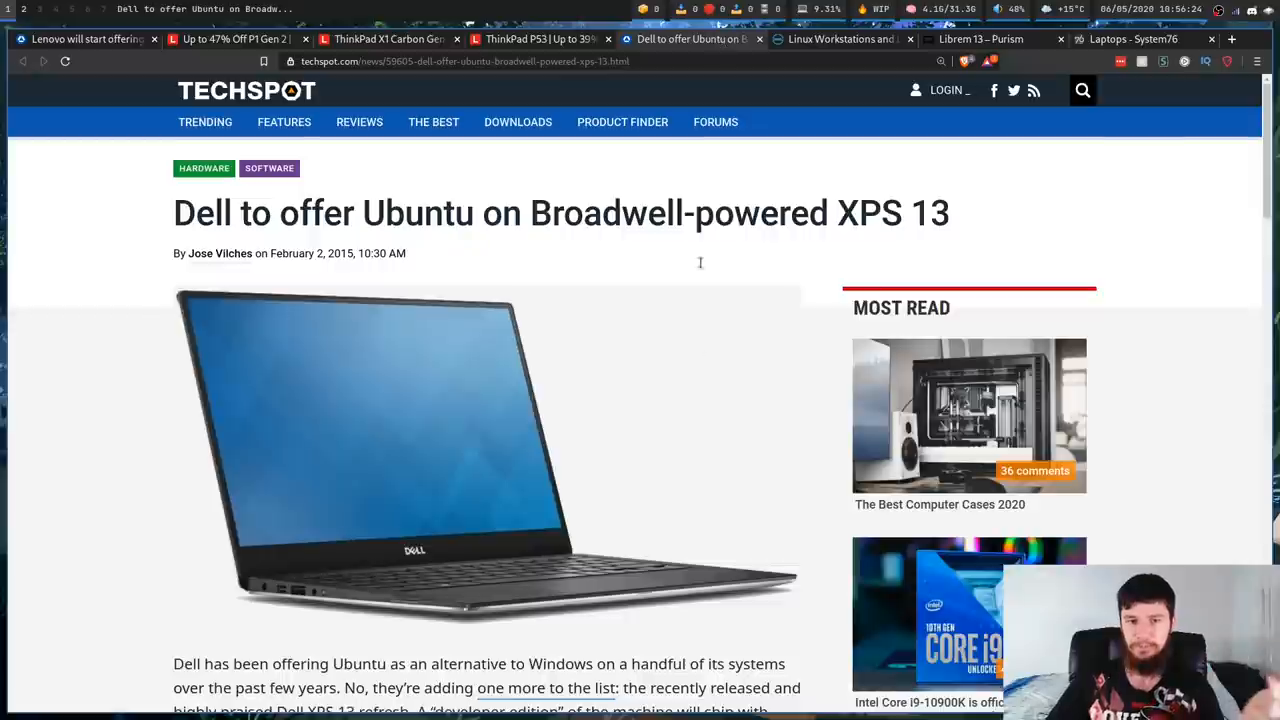
click(84, 40)
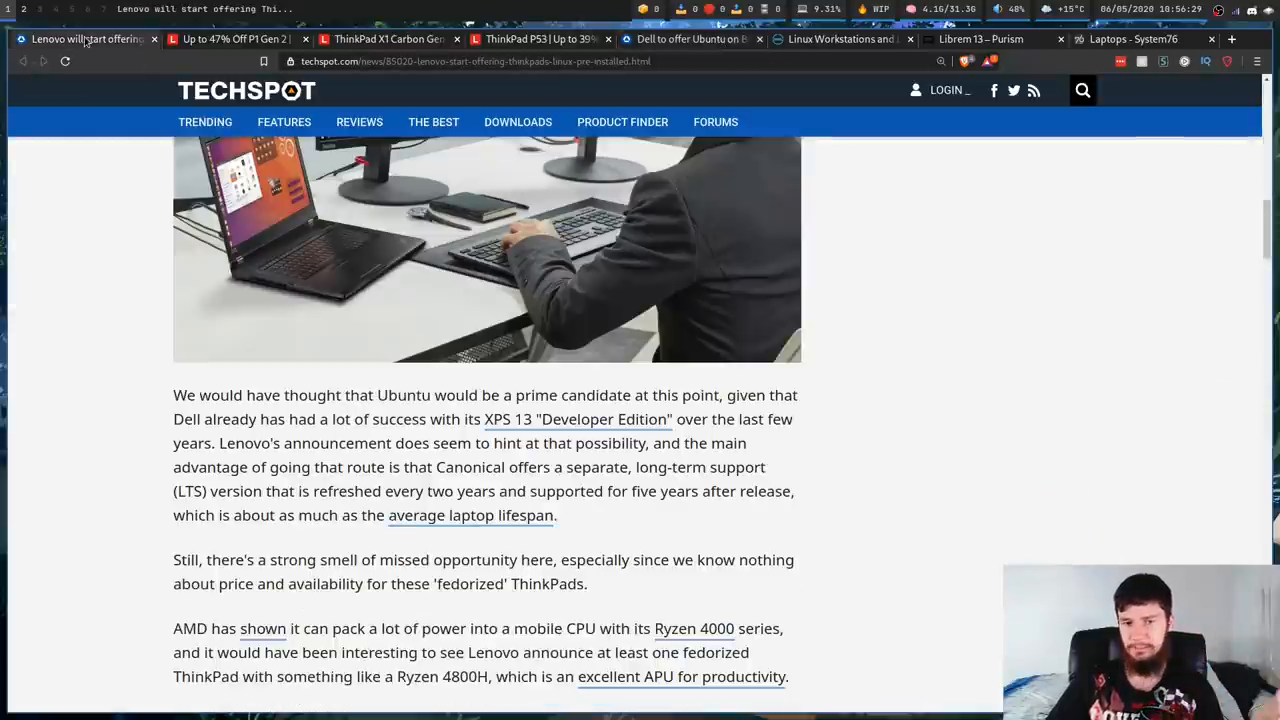
mouse_move(658, 516)
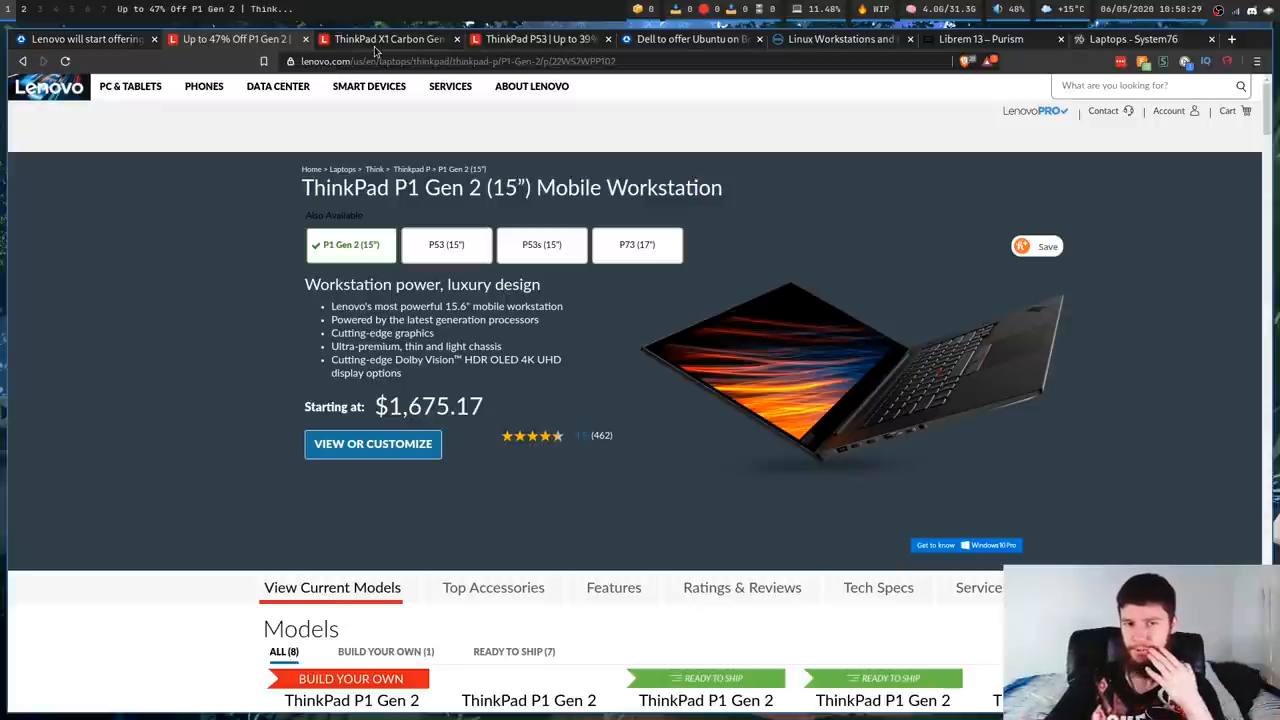
Review the X1 Carbon Gen 8 models ($2,279 and $2,699), glance at the P53 page, and return to the X1 Carbon
click(388, 40)
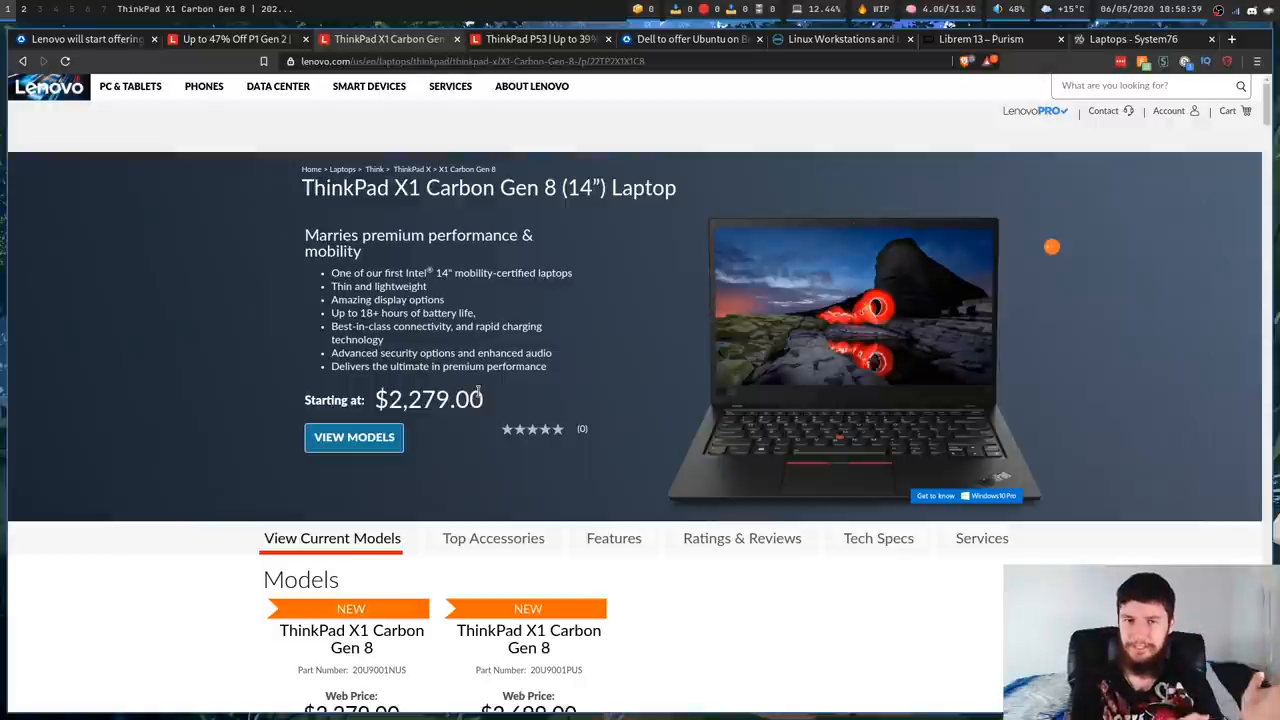
mouse_move(882, 432)
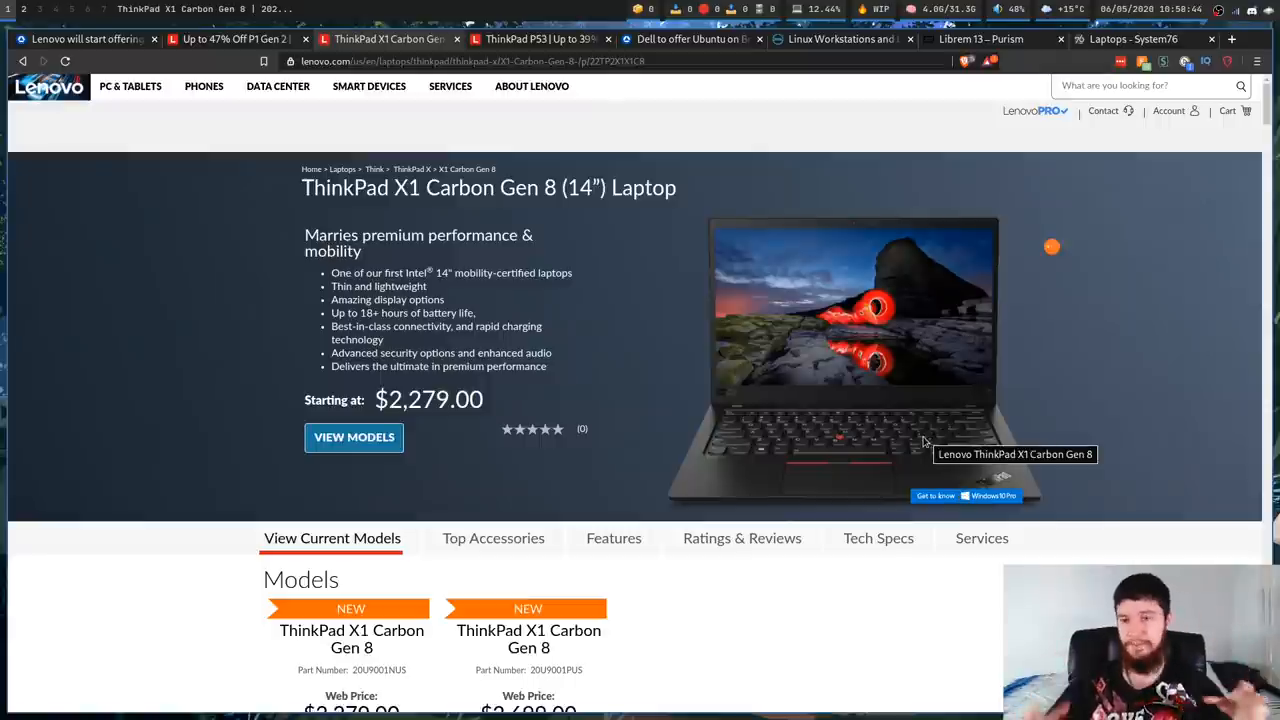
mouse_move(840, 450)
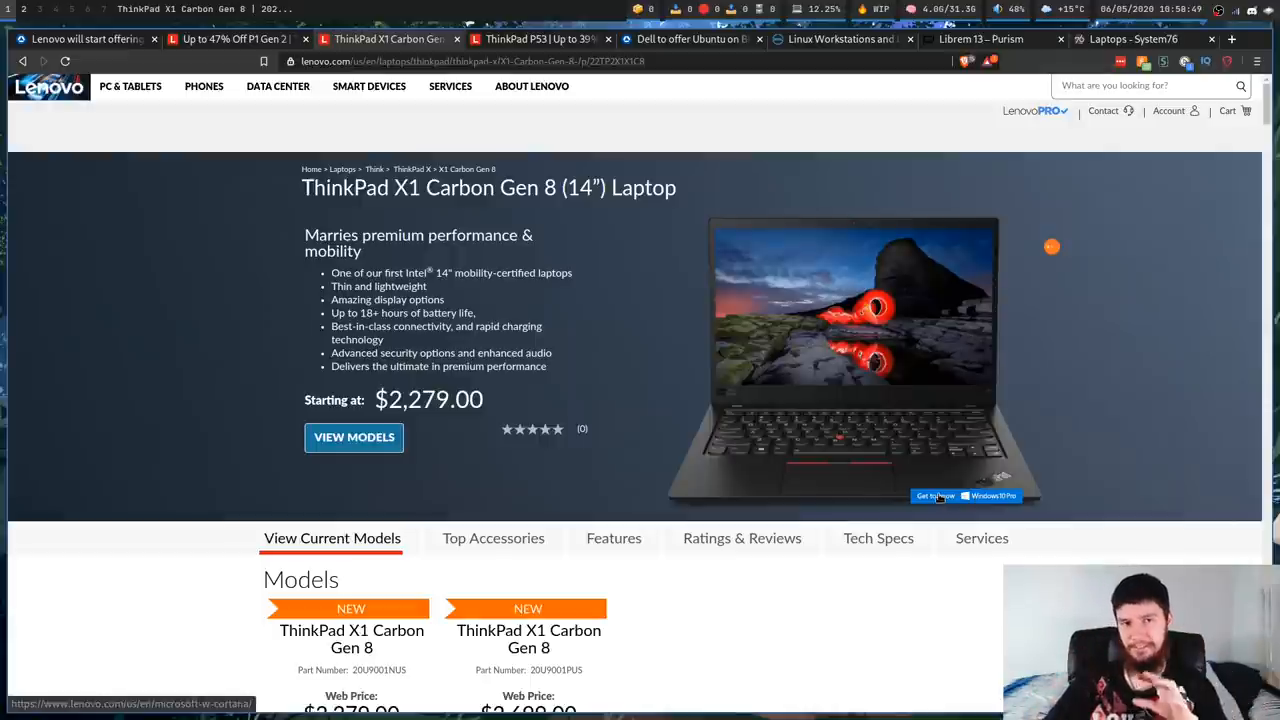
scroll(down, 3)
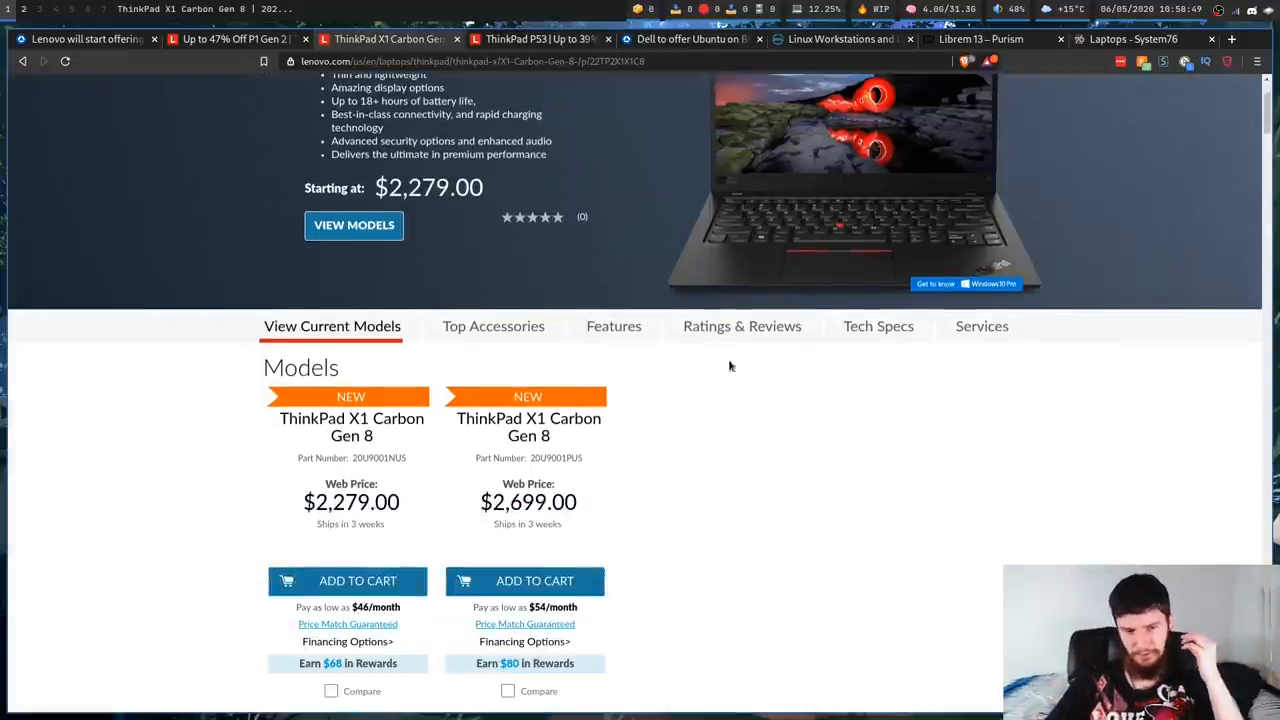
click(540, 40)
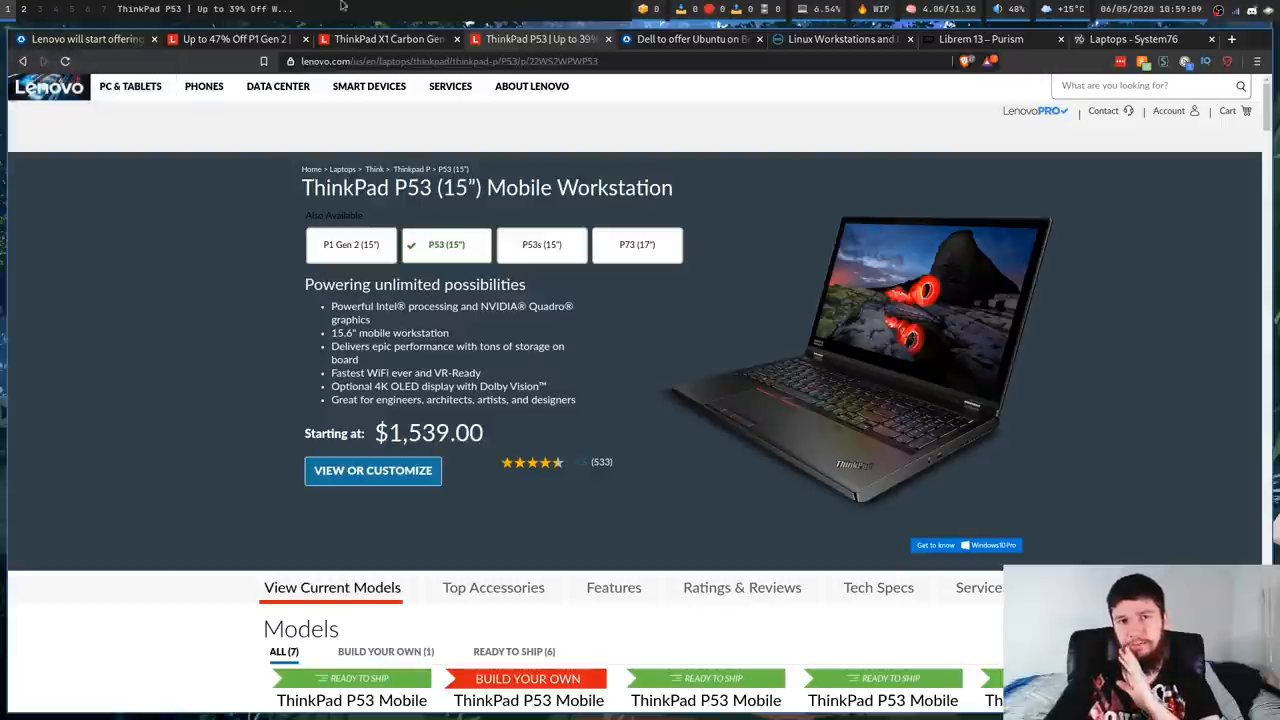
click(384, 40)
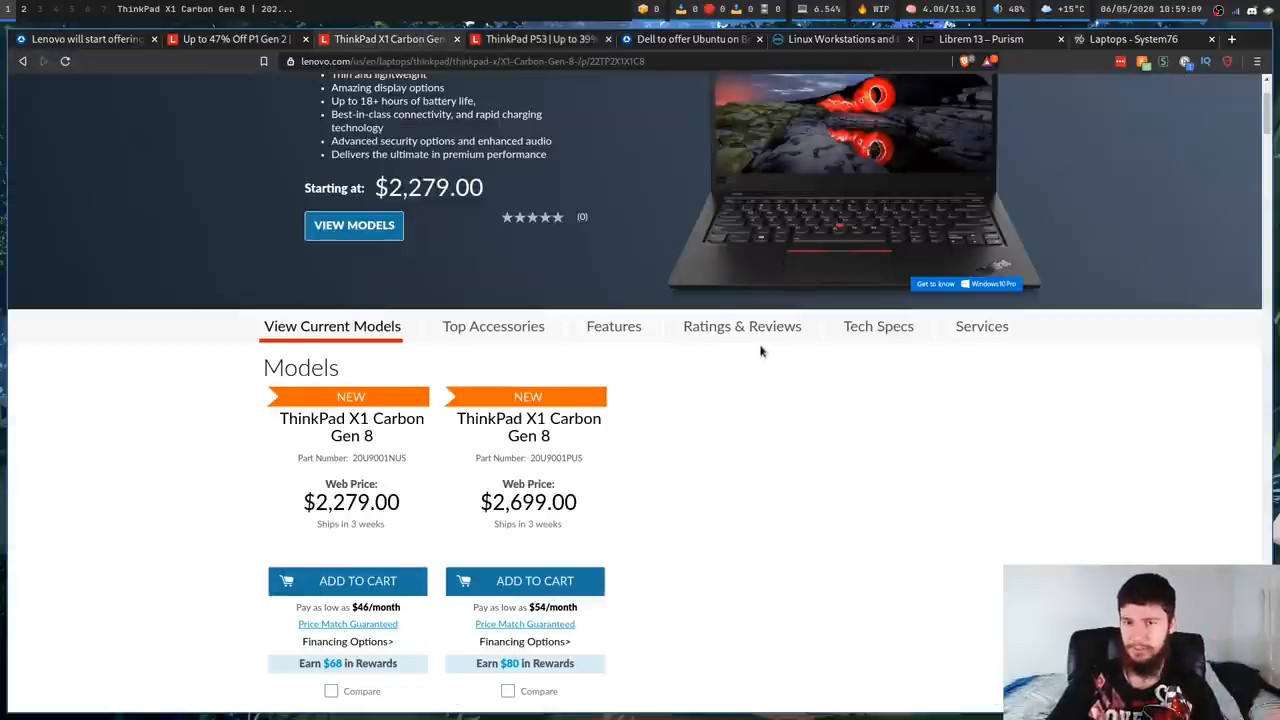
scroll(up, 3)
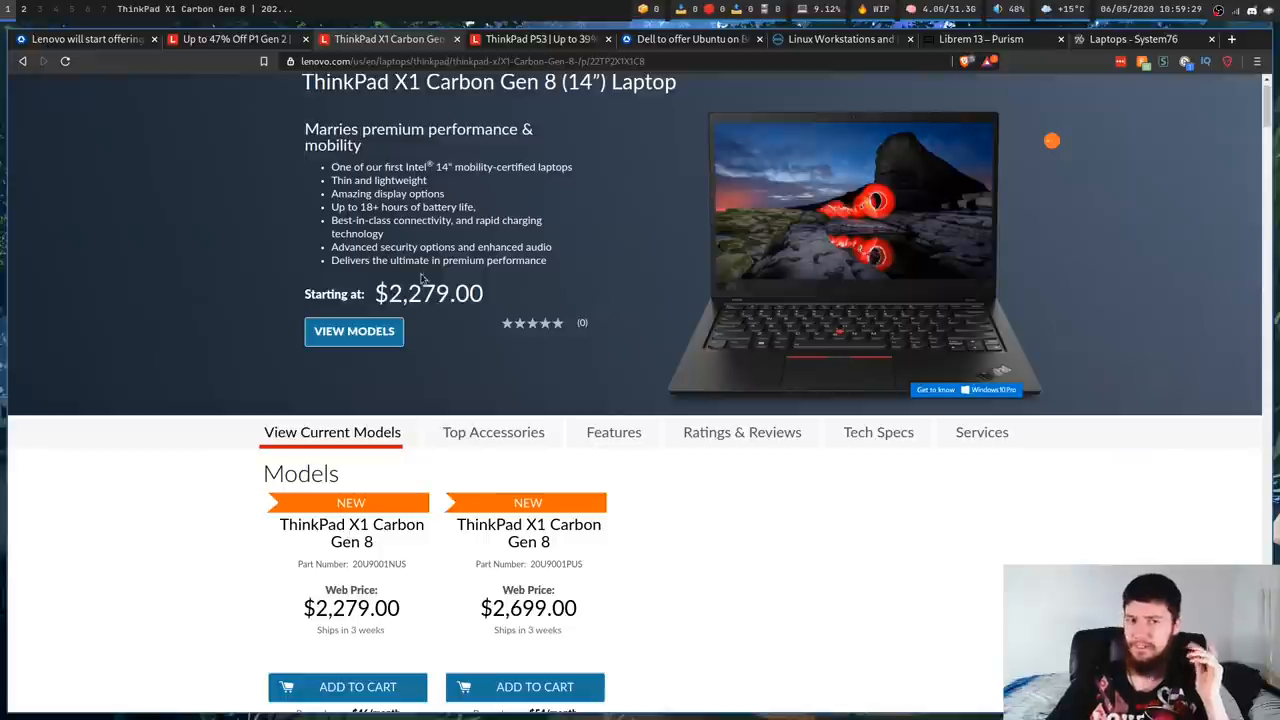
mouse_move(422, 280)
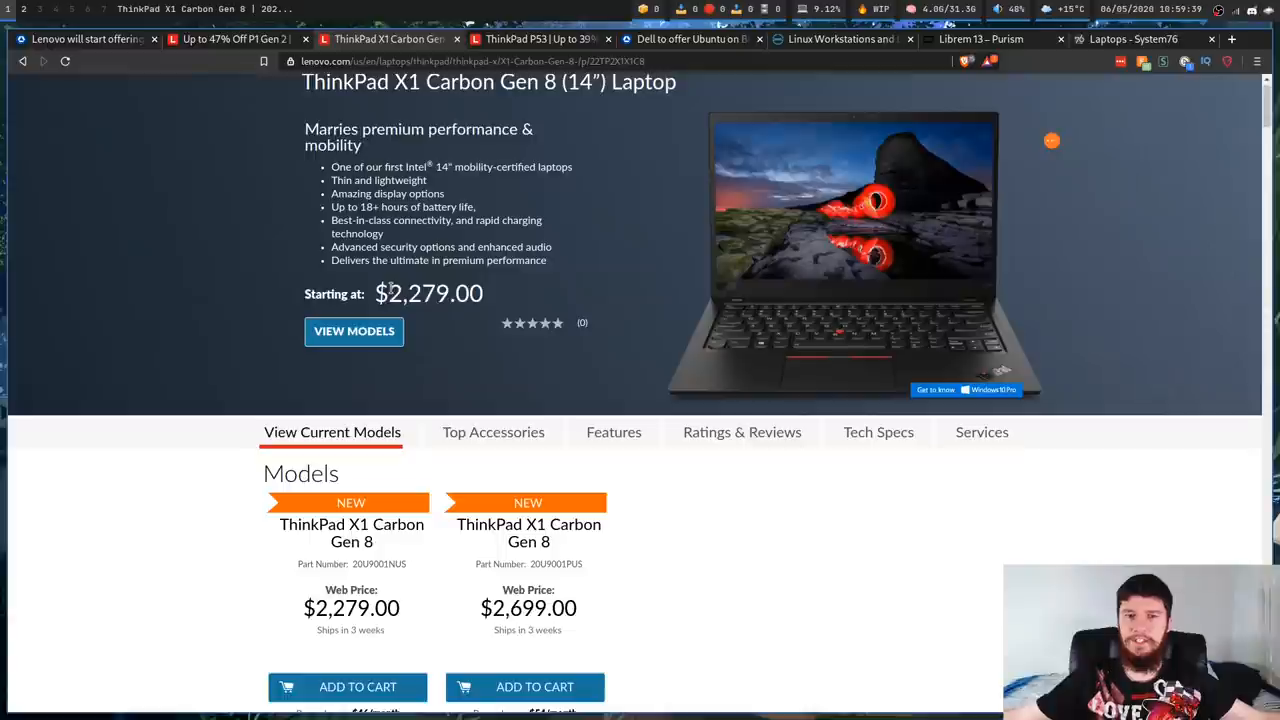
mouse_move(196, 94)
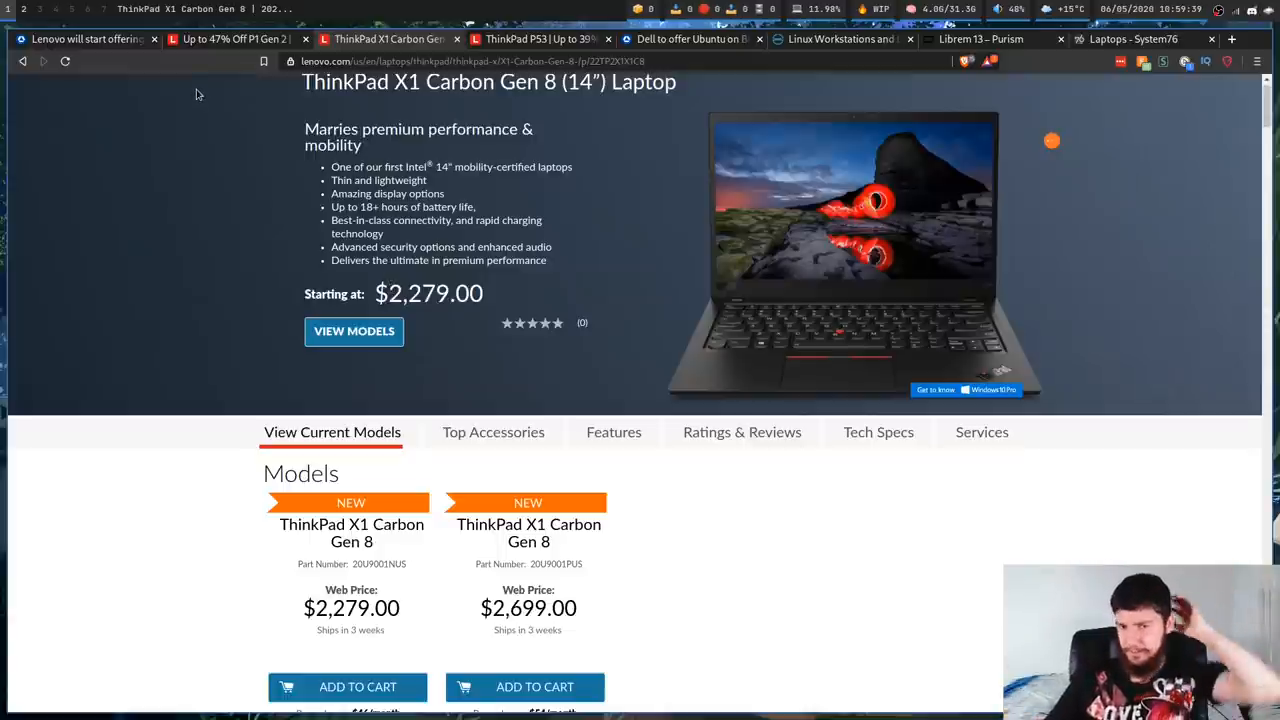
mouse_move(118, 72)
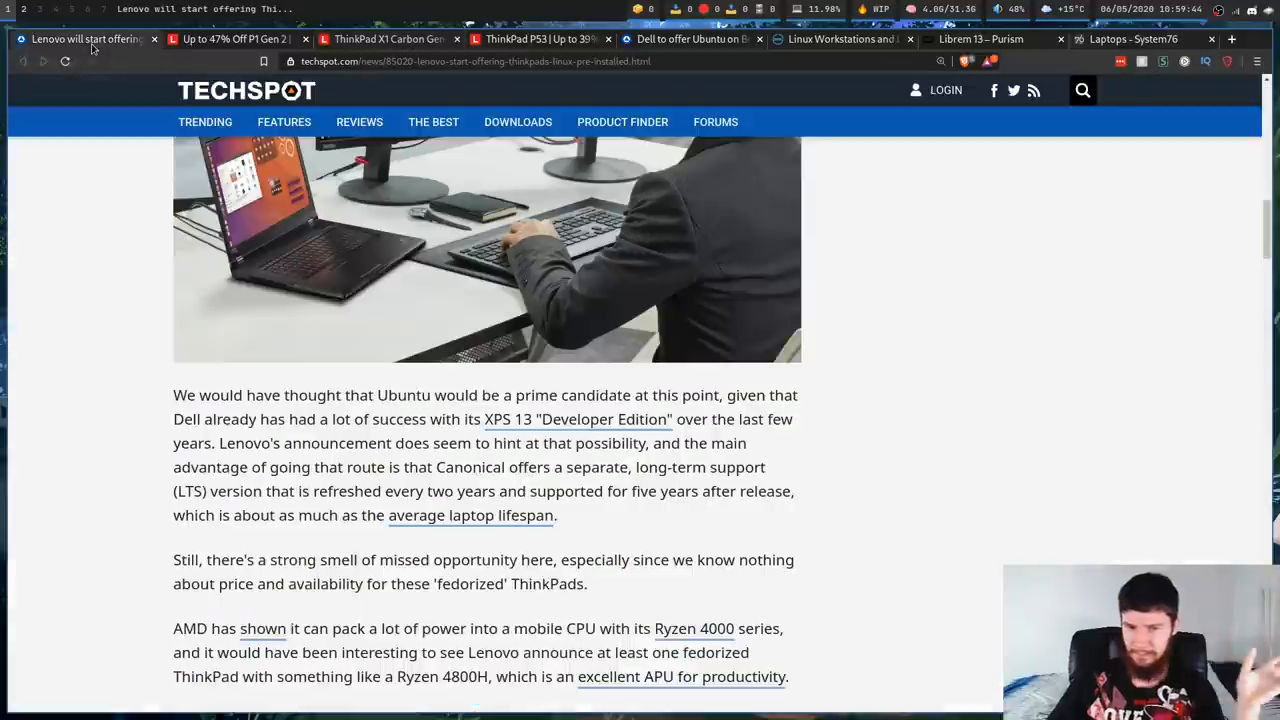
scroll(down, 3)
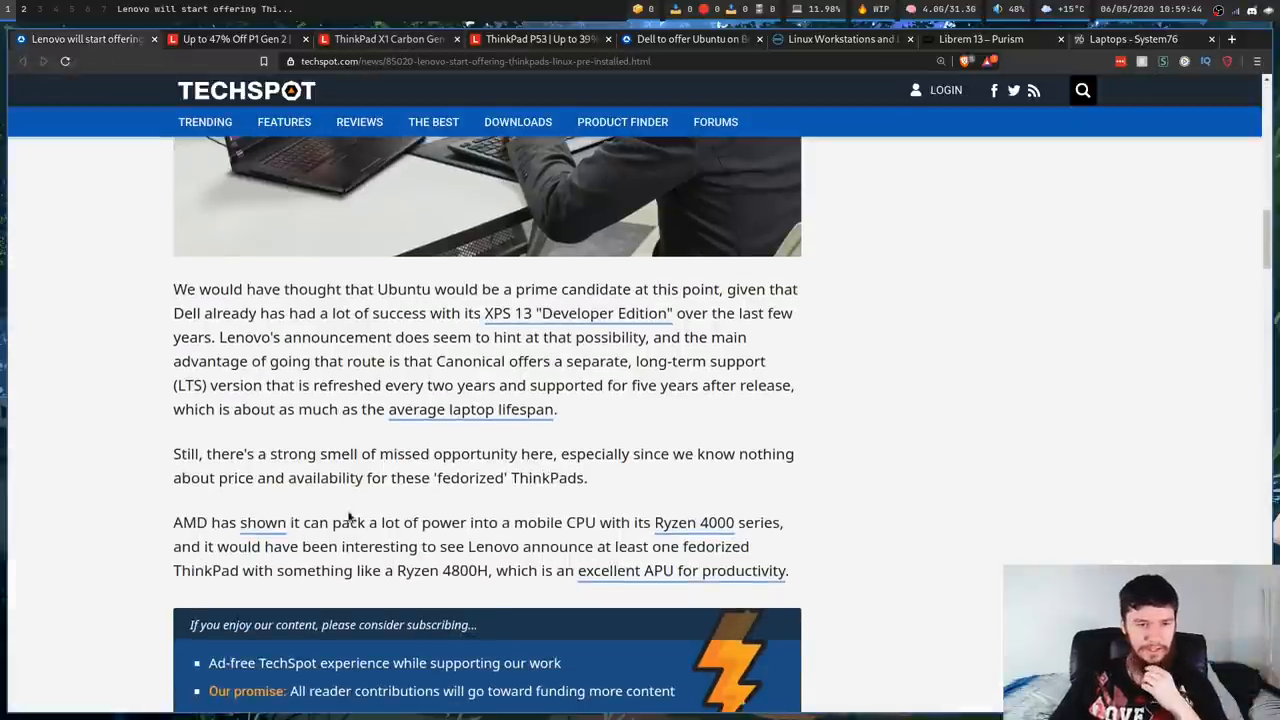
drag(610, 522, 748, 546)
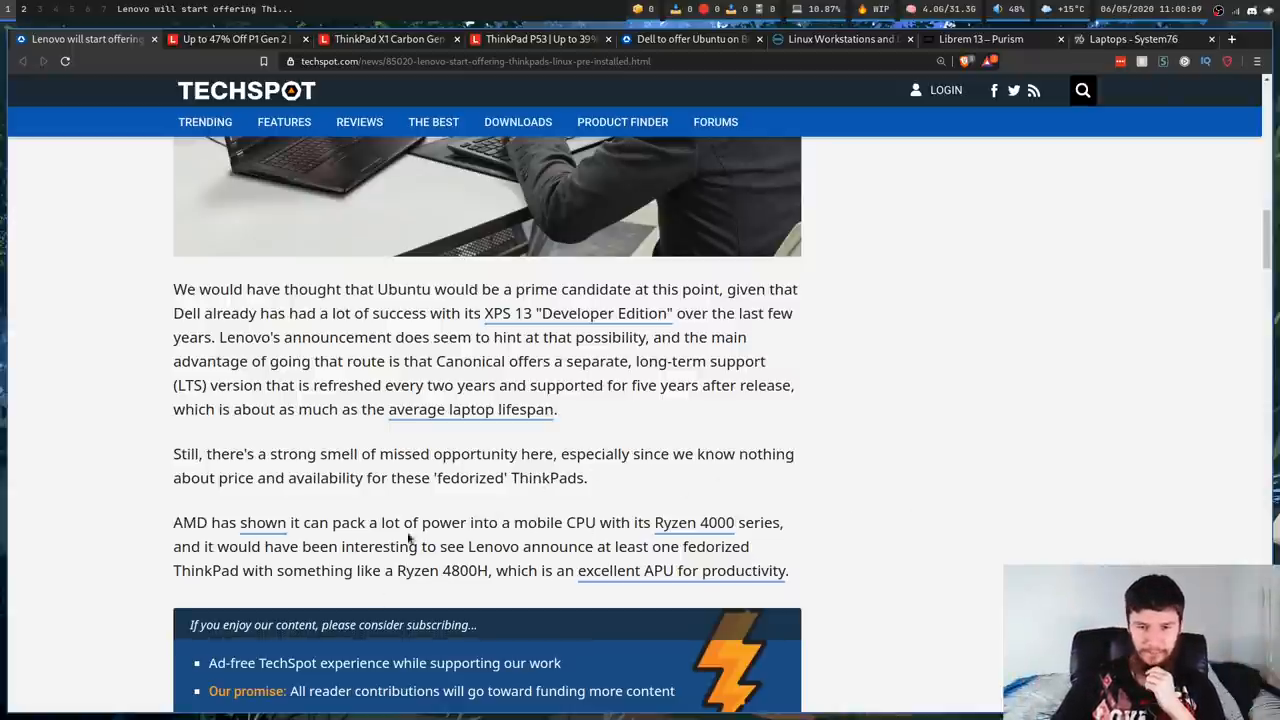
mouse_move(804, 408)
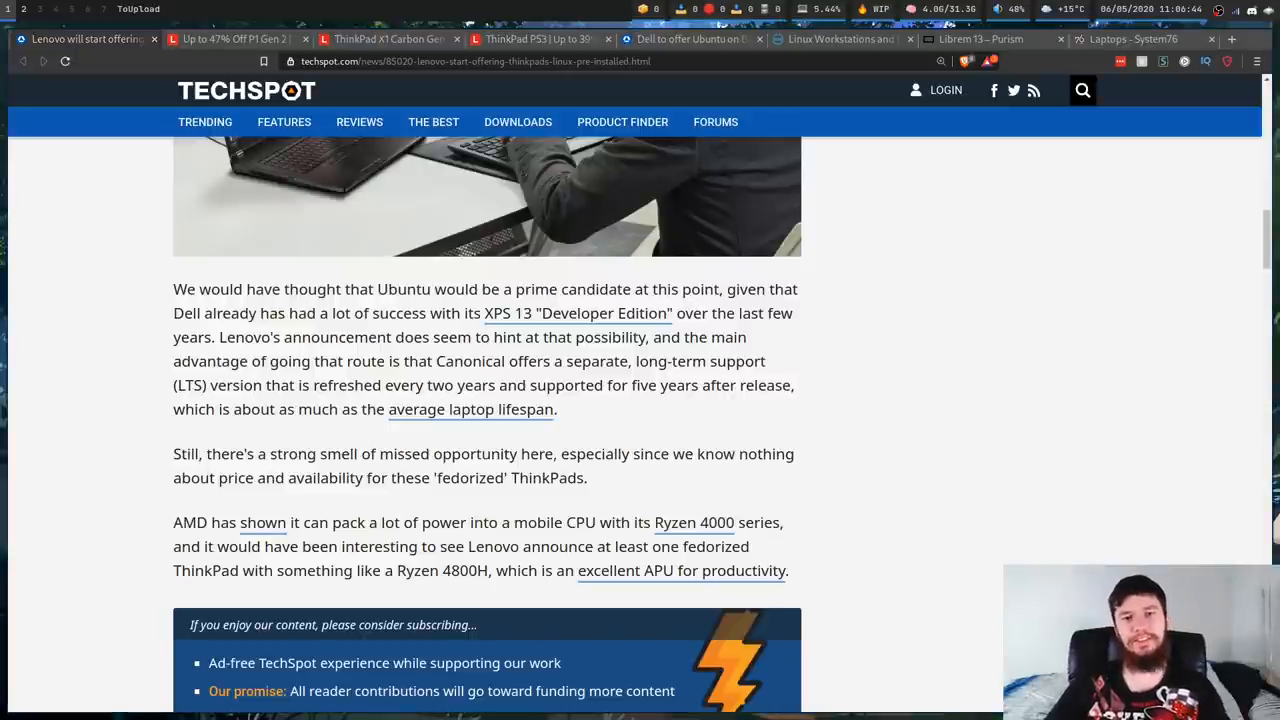
Visit the Purism Librem 13 page, then System76's laptops listing with Lemur Pro, Galago Pro and Darter Pro
click(980, 40)
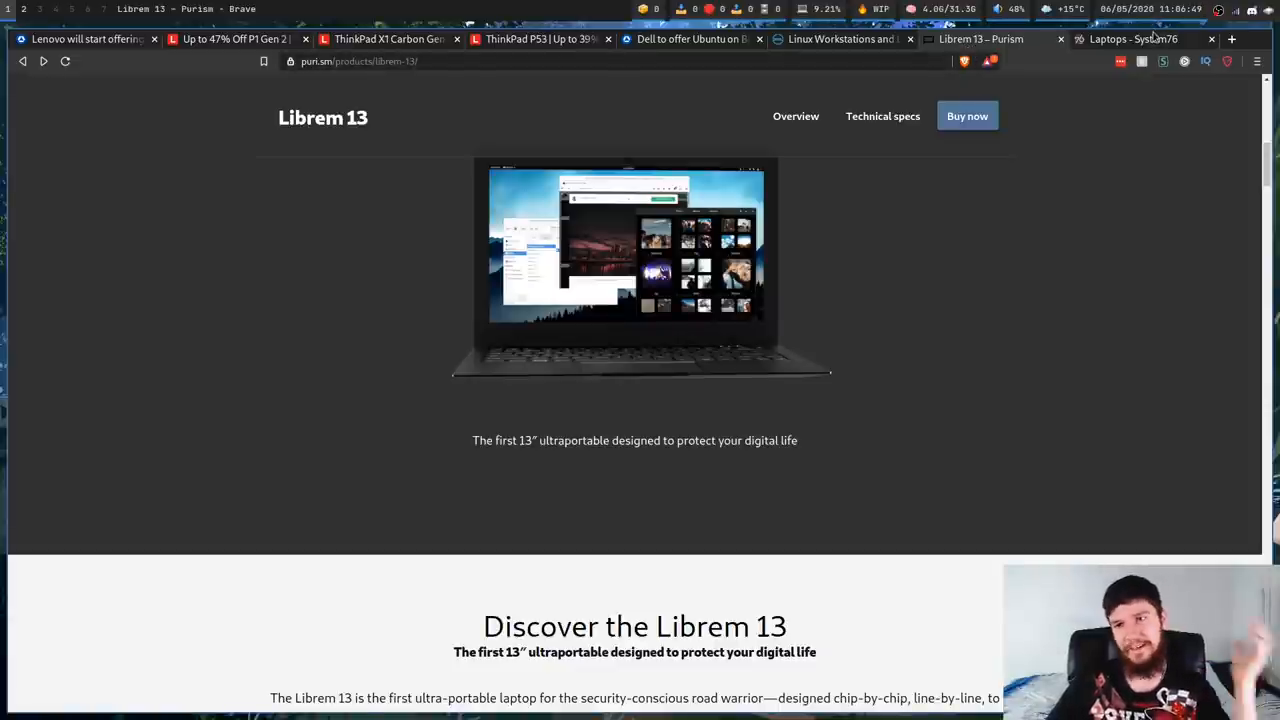
click(1132, 40)
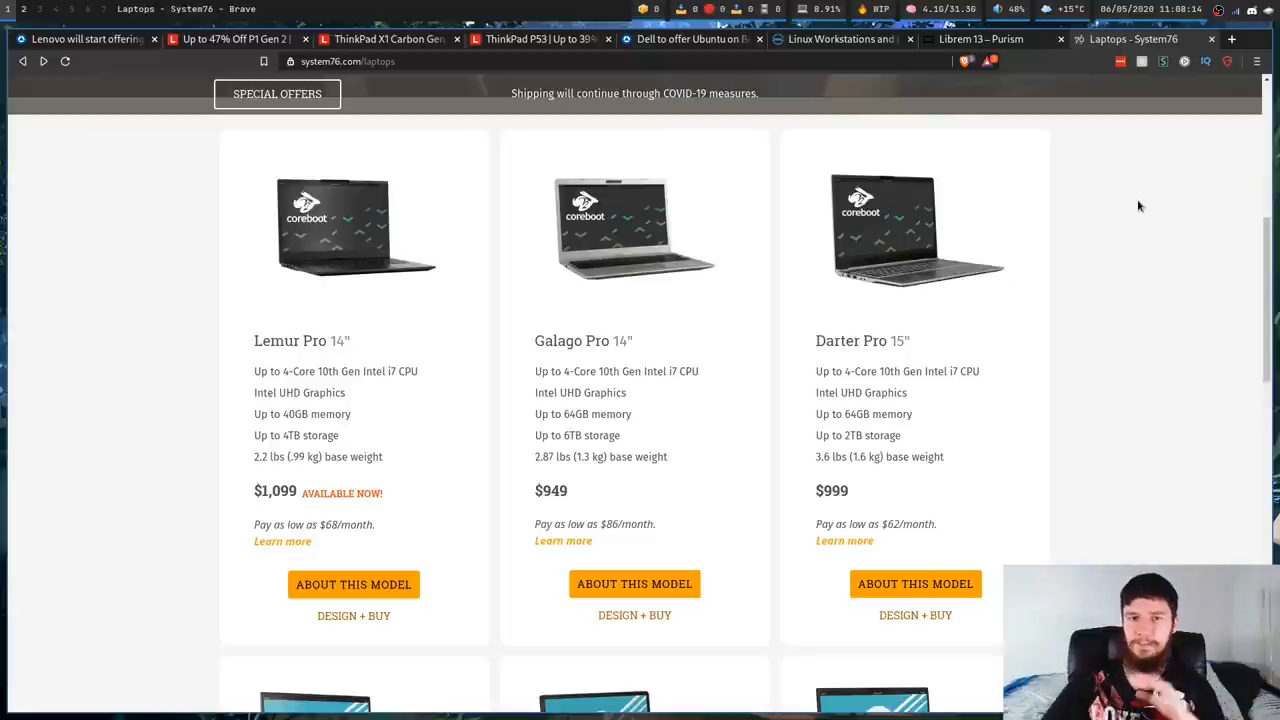
Alternate between the Librem 13 page and the System76 listing, finishing on the Librem 13 page
click(980, 40)
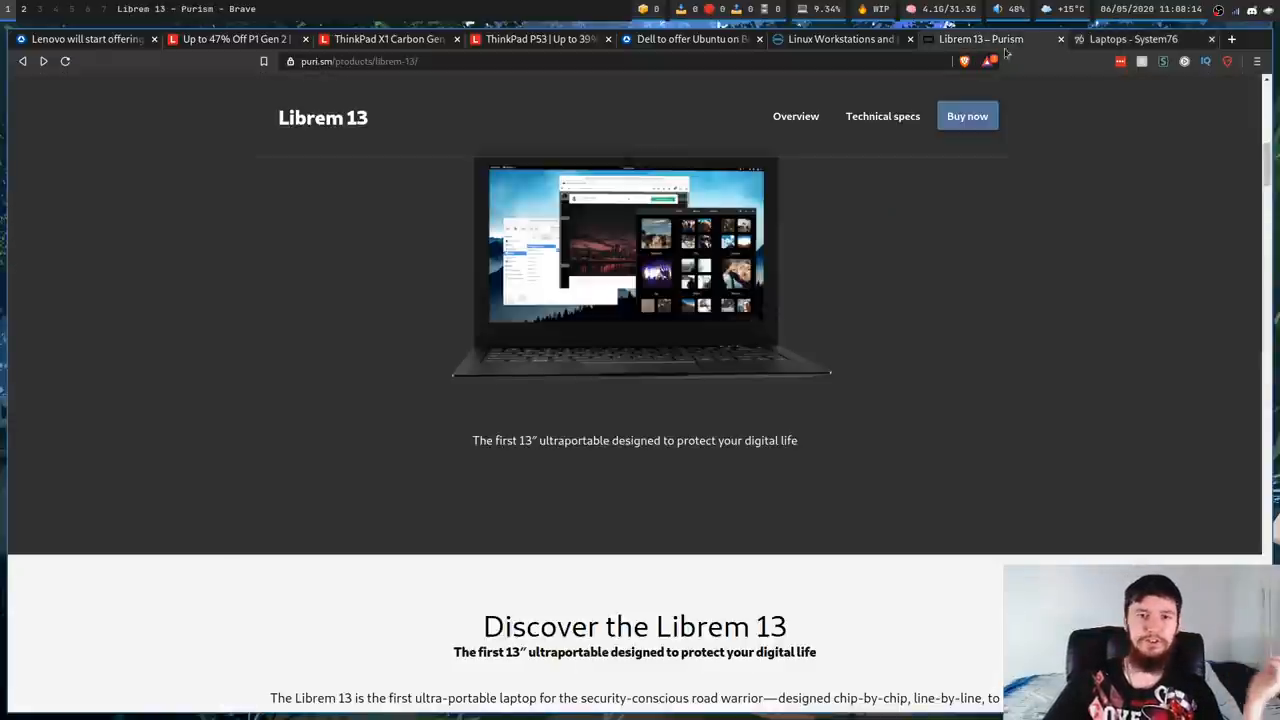
mouse_move(830, 276)
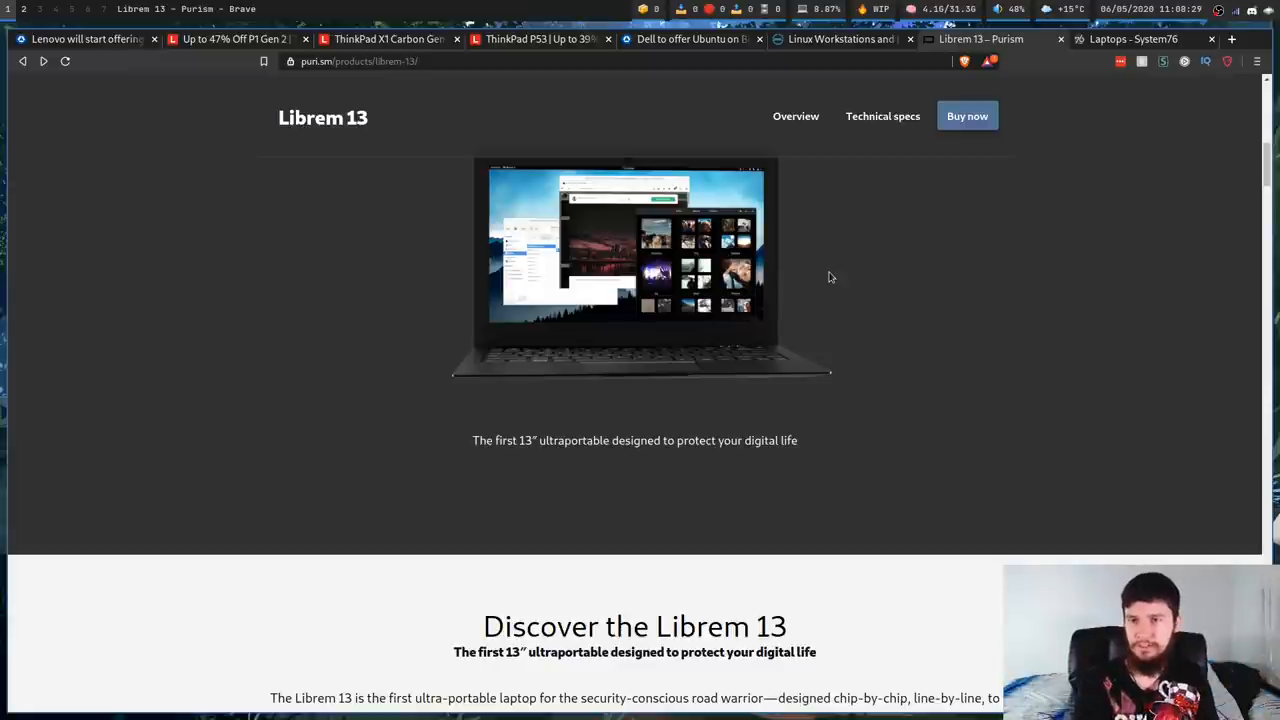
click(1132, 40)
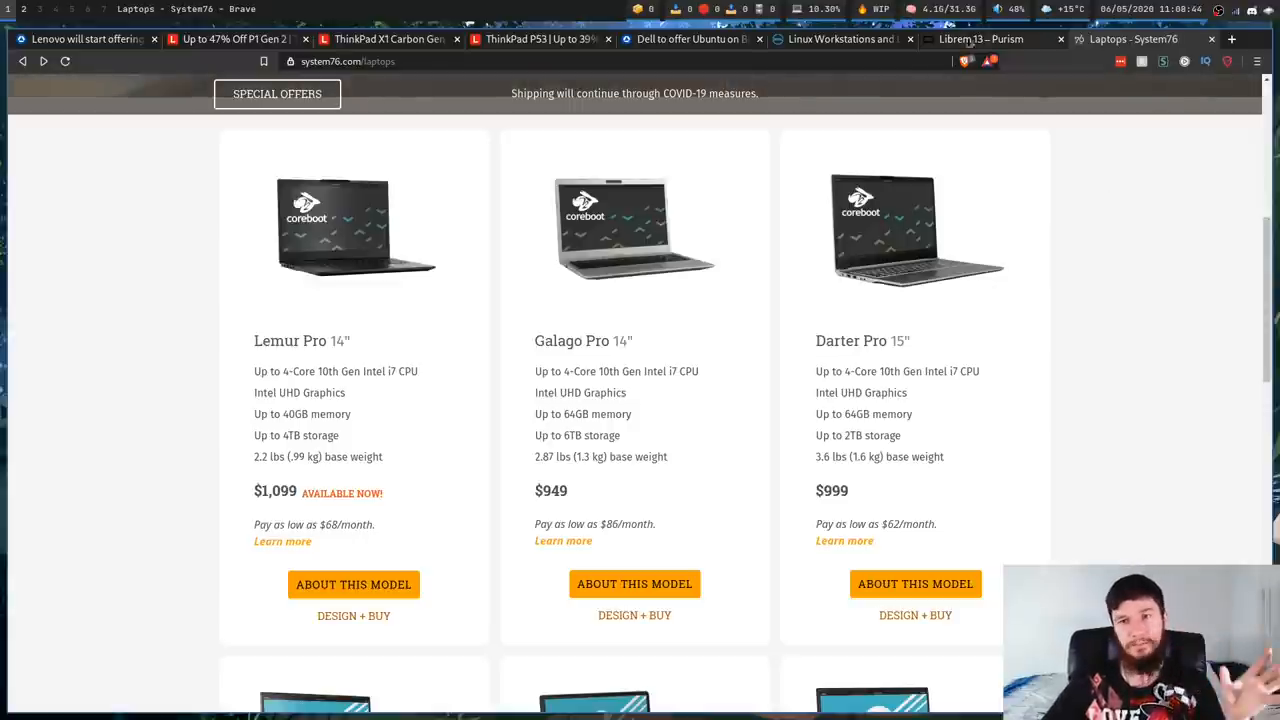
click(980, 40)
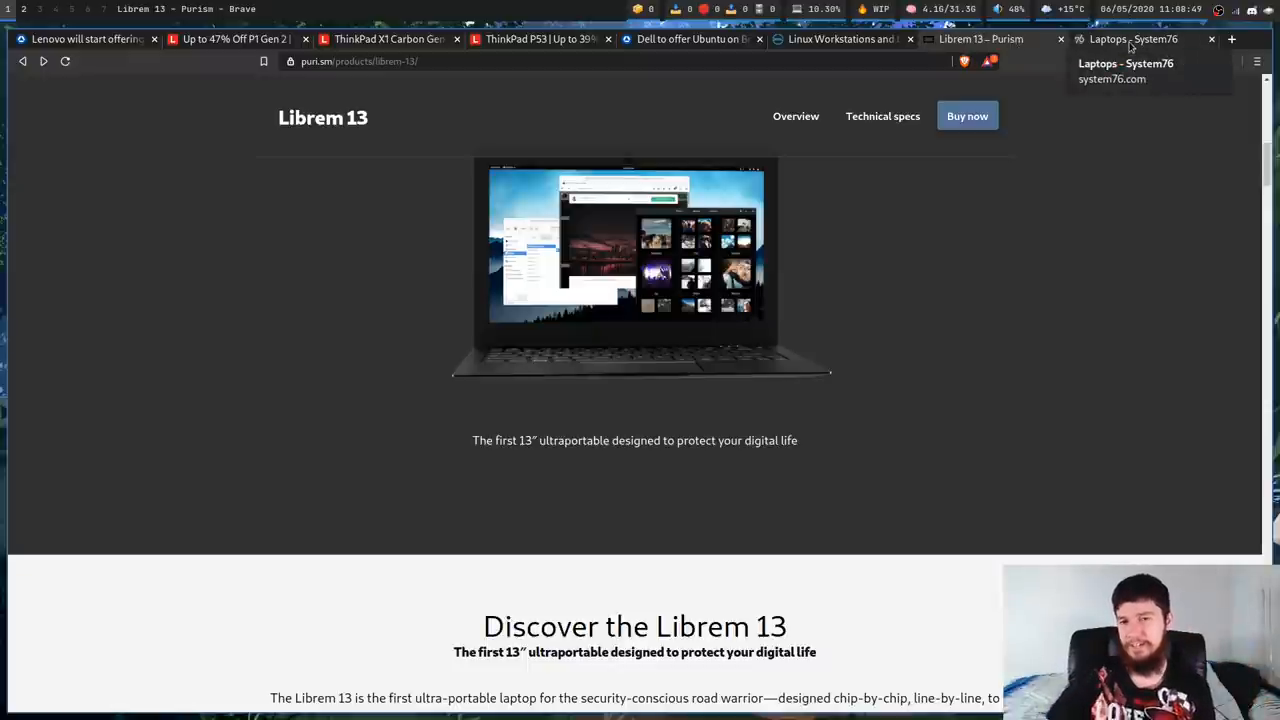
mouse_move(1080, 284)
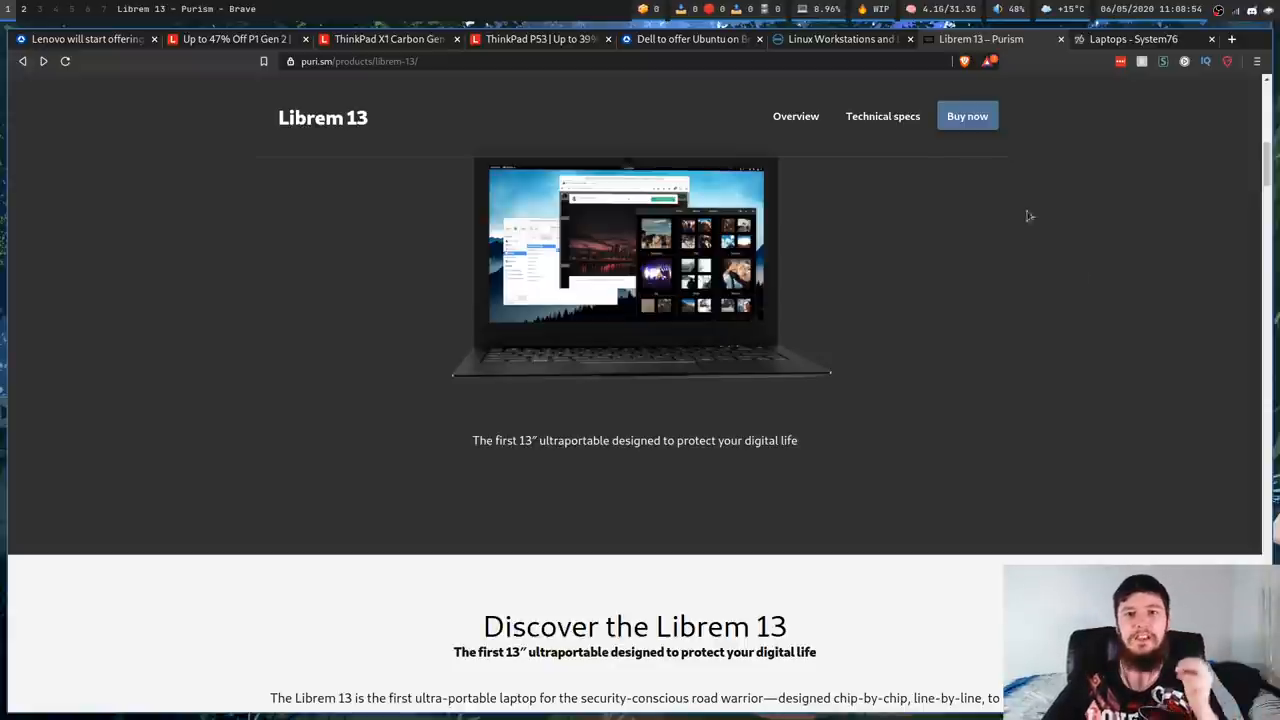
mouse_move(898, 156)
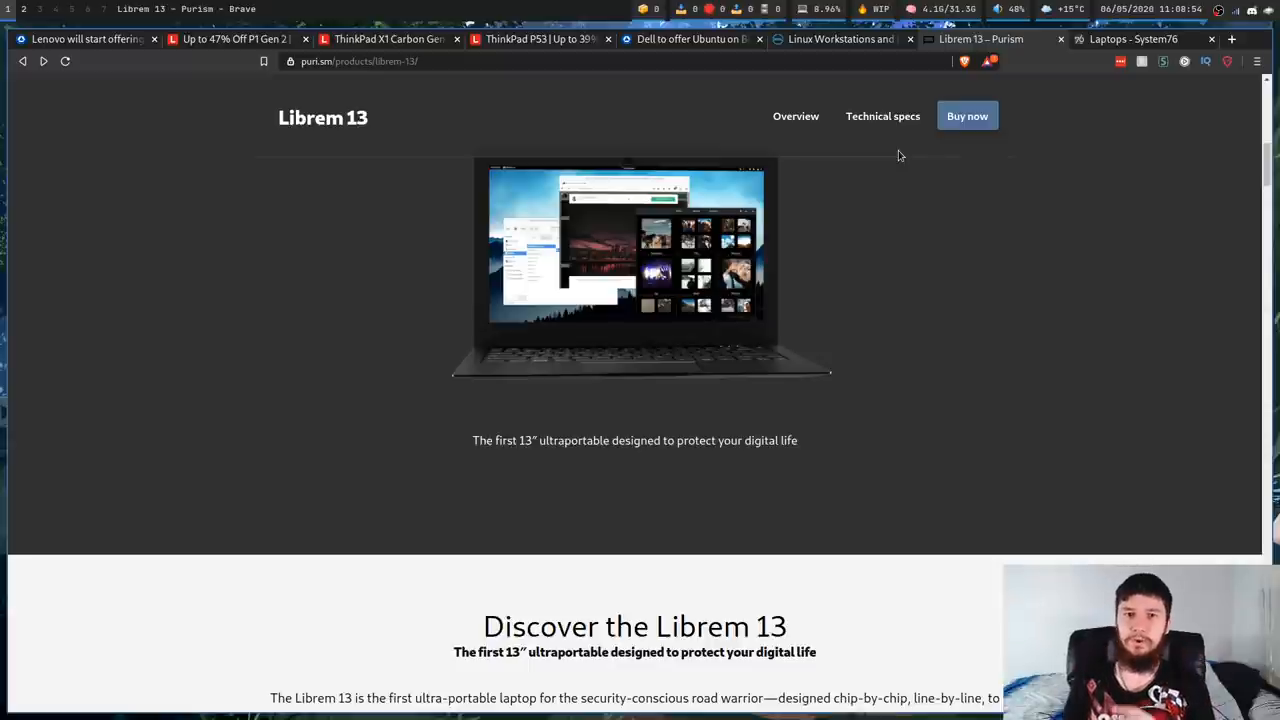